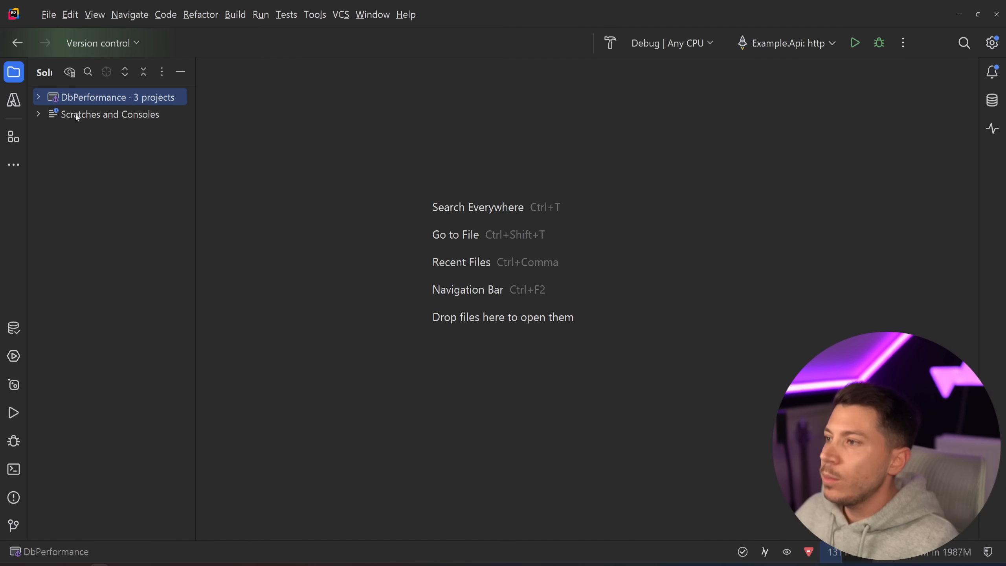
Browse to Example.Api's UserService.cs and open the demo database's dbo users table
click(113, 249)
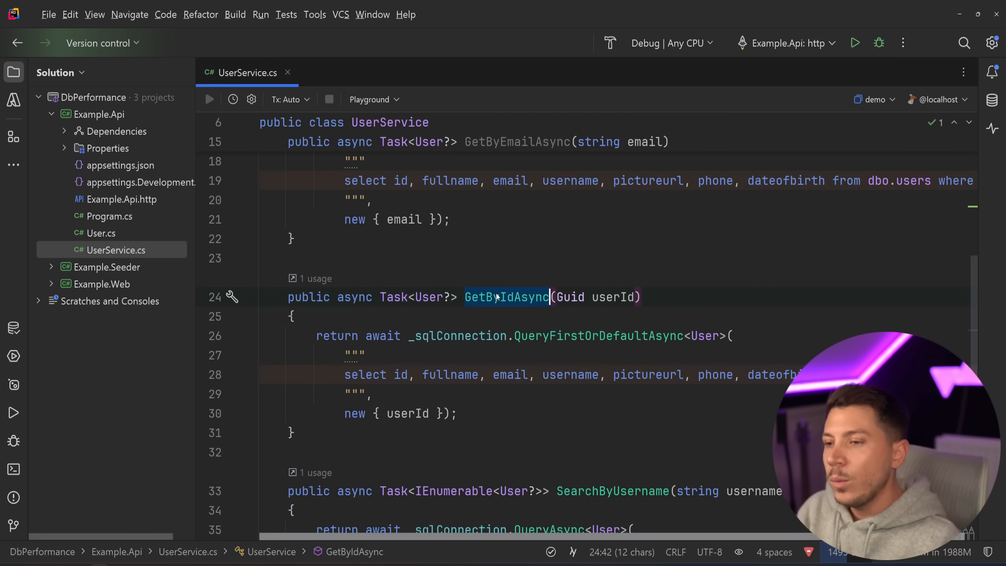
scroll(down, 3)
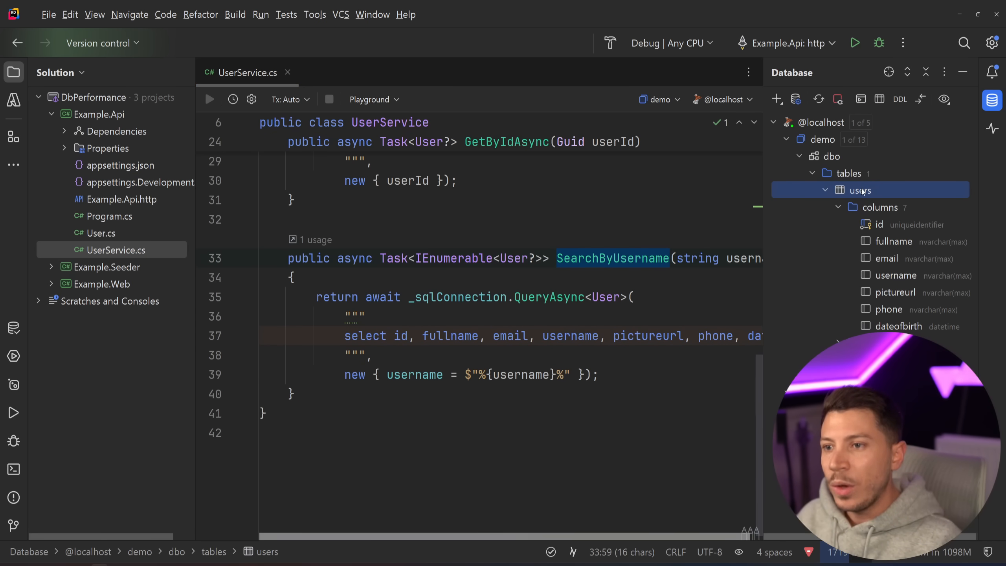
double_click(859, 190)
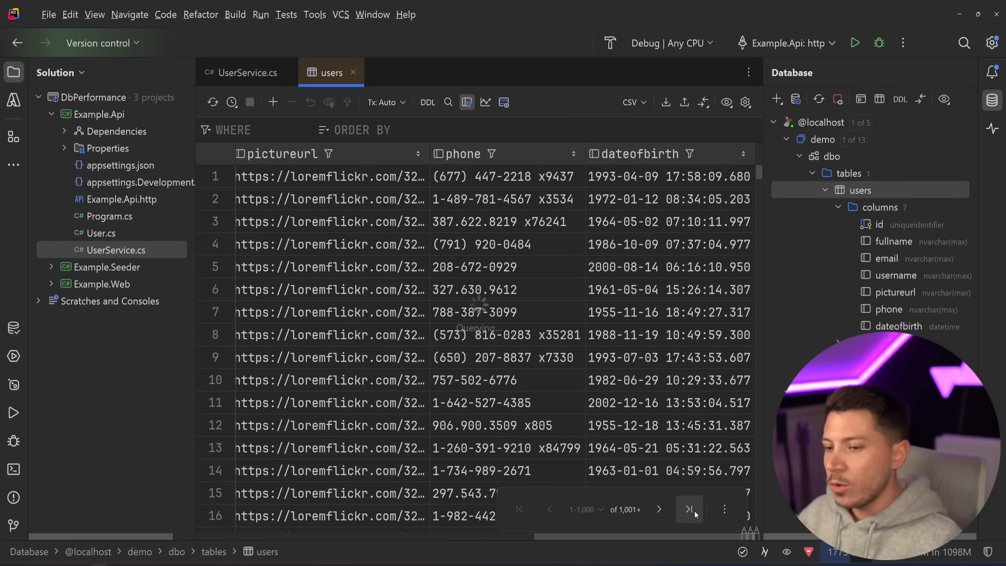
Jump to the last users page, count rows with select count(id) confirming 1,000,000, then return
click(689, 509)
text(select count(id) from dbo.users)
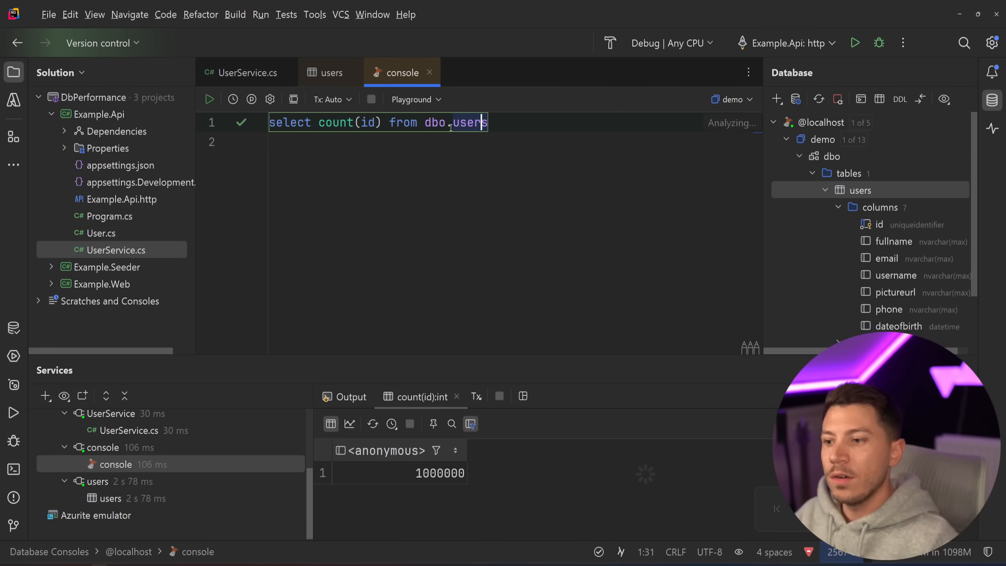
click(331, 72)
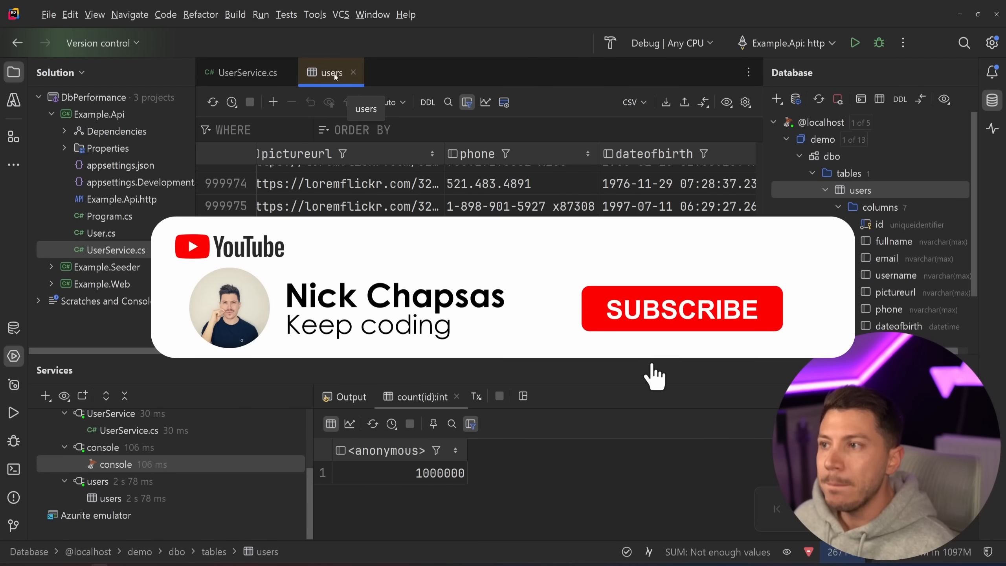
click(353, 73)
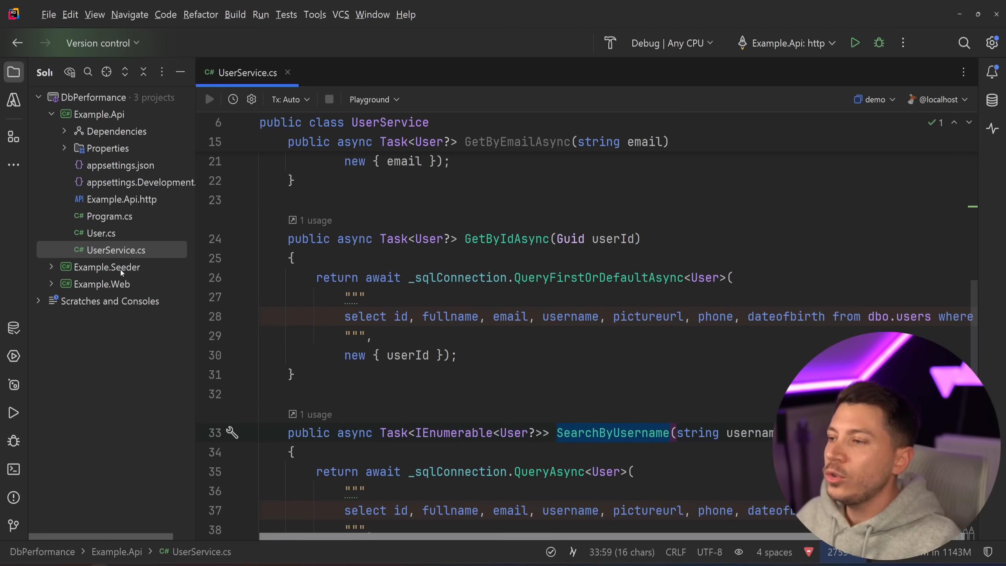
Debug Example.Api, then open Example.Web's UserService.cs and Pages/Home.razor
click(878, 43)
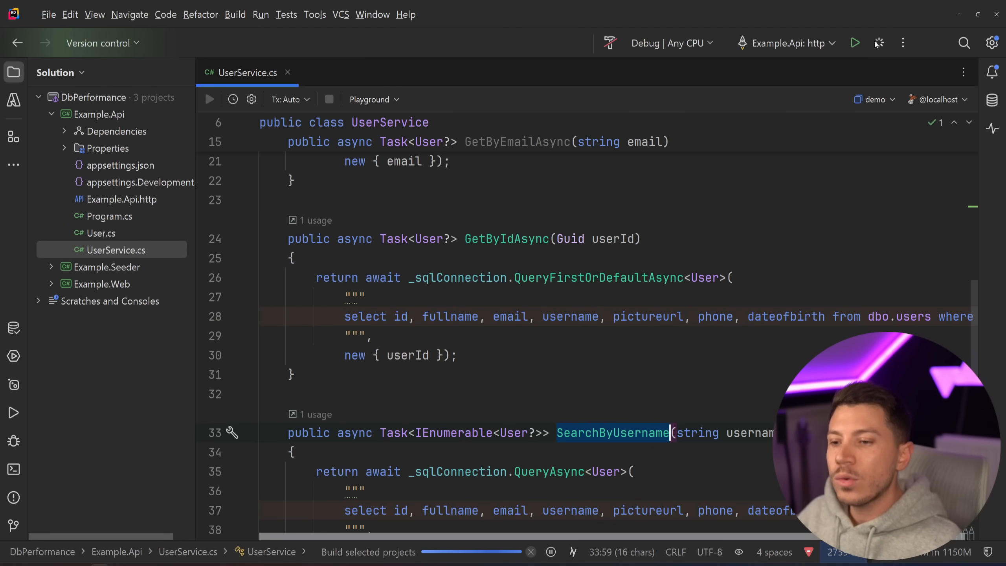
click(856, 43)
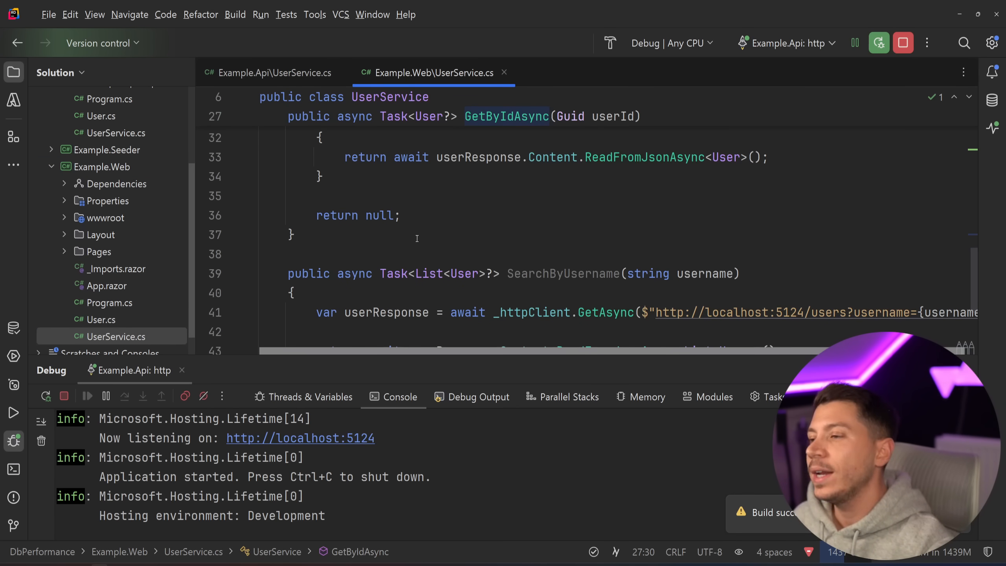
click(93, 251)
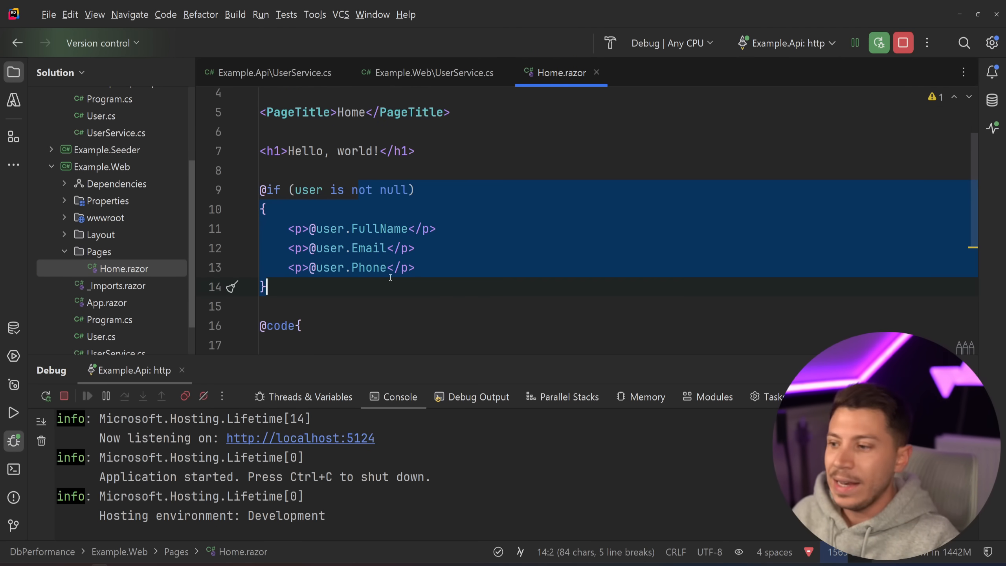
click(13, 469)
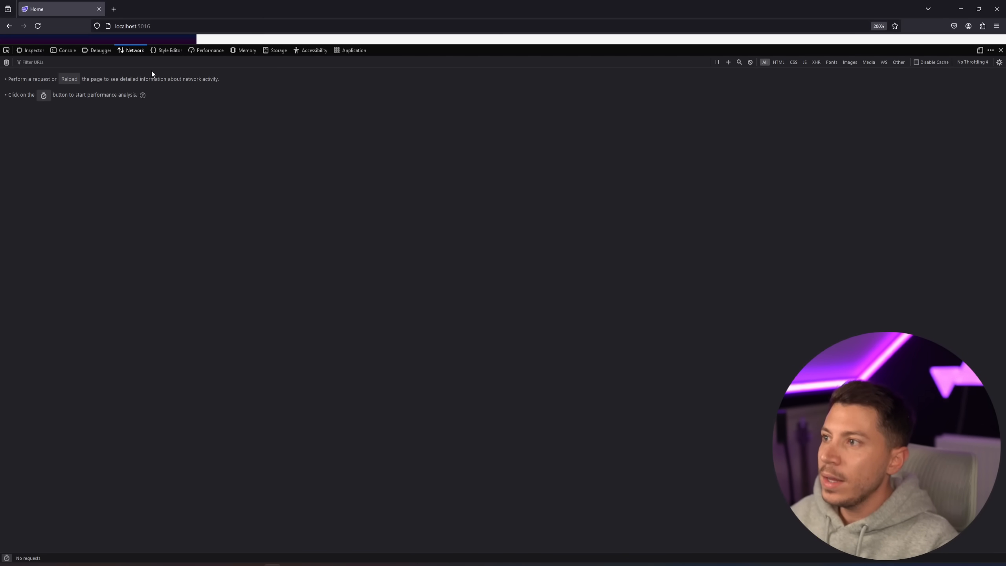
Reload the home page with the Network tab capturing its 11 requests, some returning 304
click(37, 25)
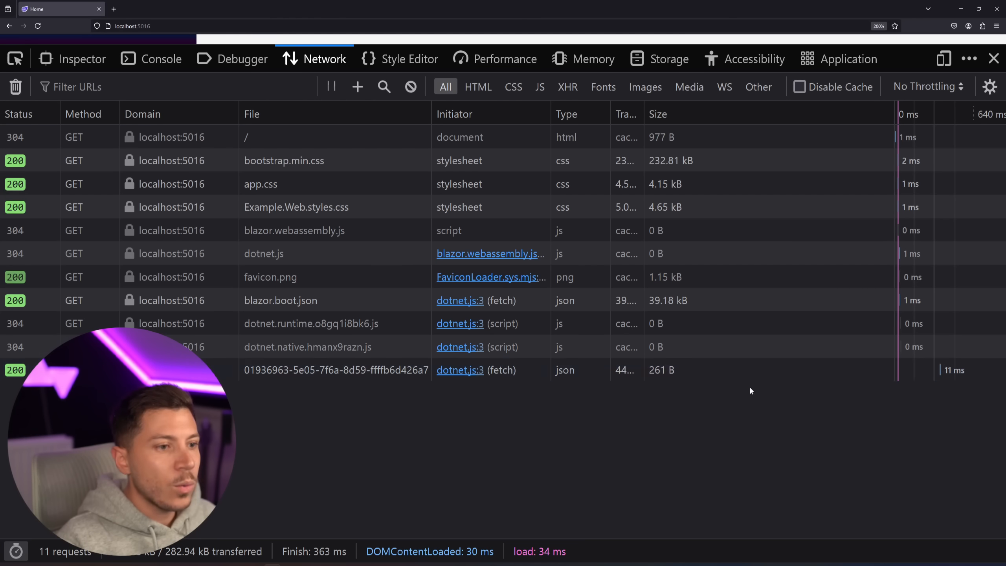
mouse_move(950, 372)
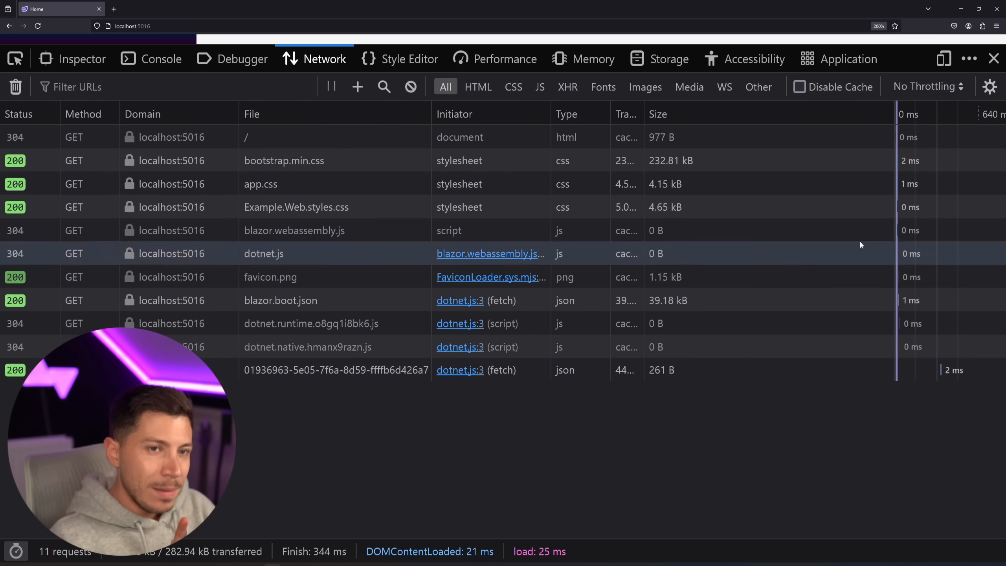
click(993, 59)
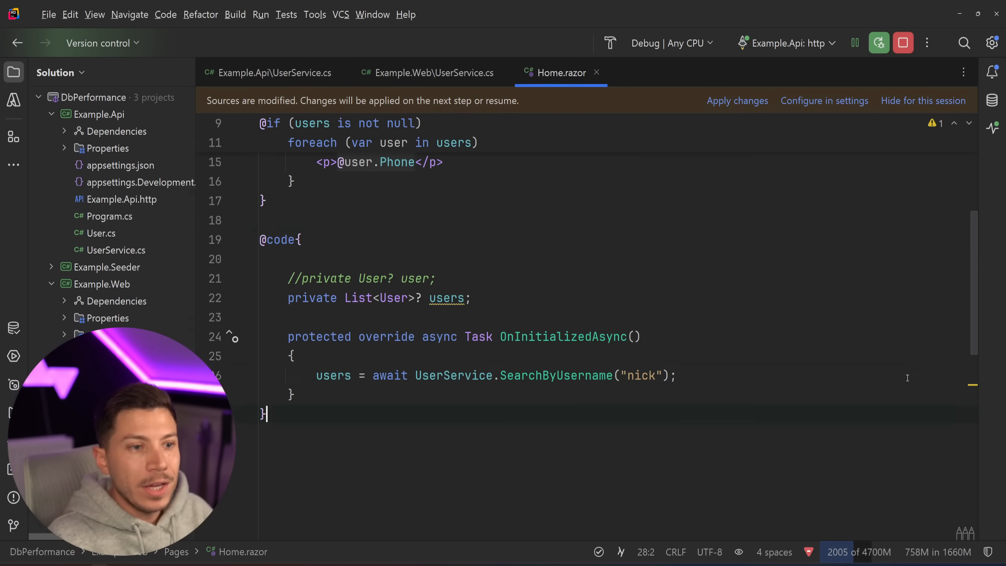
Apply the Home.razor foreach over SearchByUsername("nick") results showing name, email and phone
double_click(640, 375)
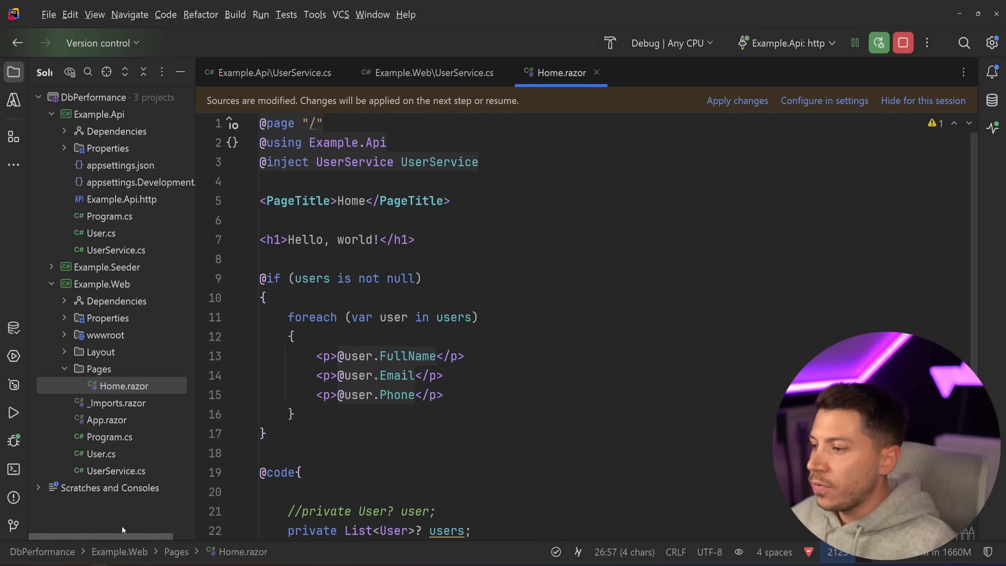
click(13, 469)
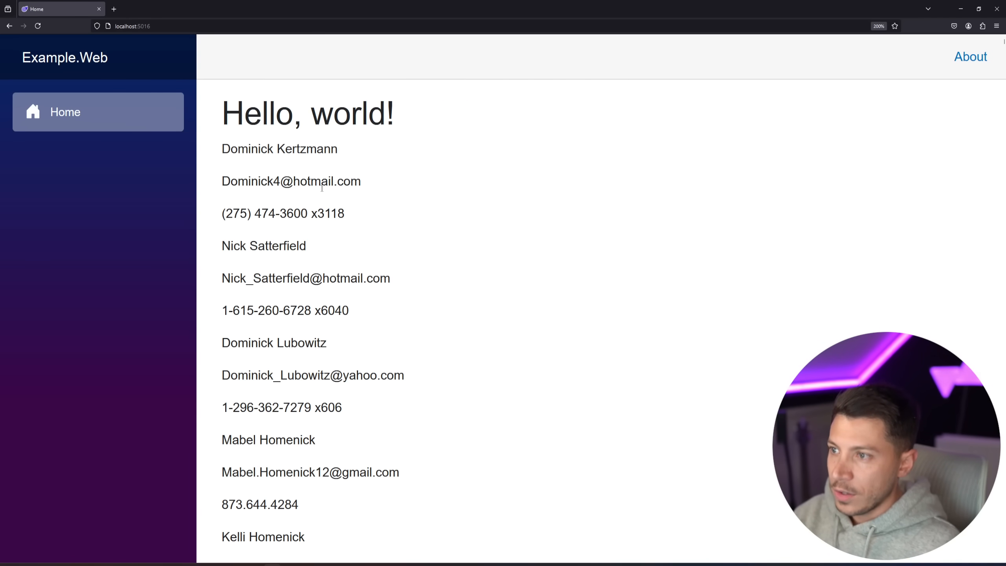
Open developer tools and record the users?username=nick request at about 895 kB in 879 ms
key(F12)
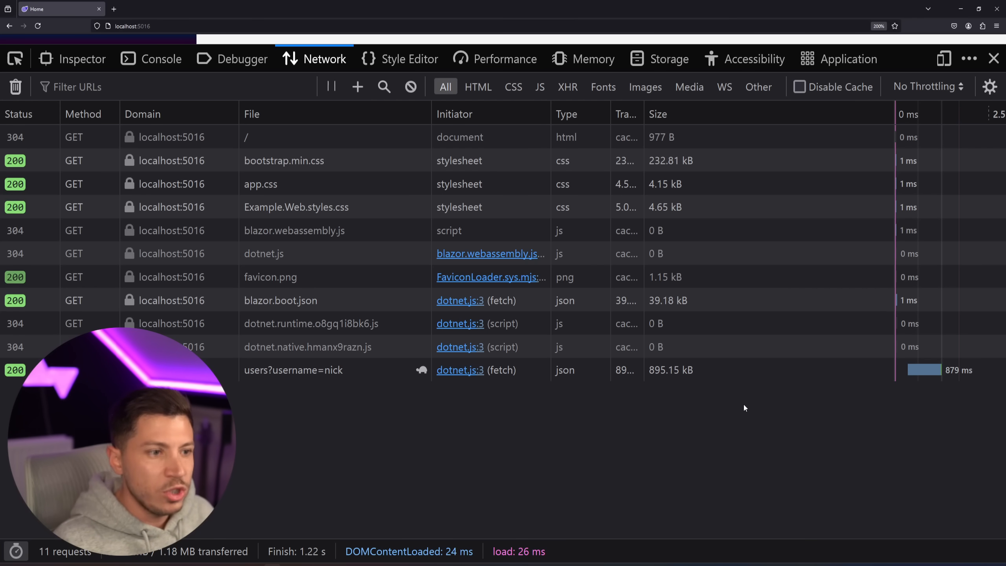
mouse_move(697, 420)
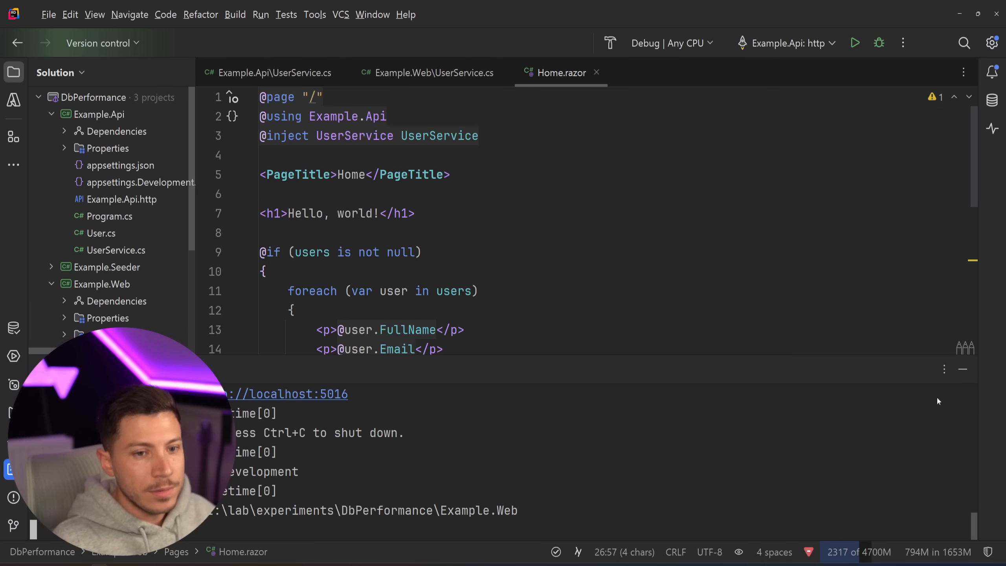
Add the Delta NuGet package and append .UseDelta() to app.MapGroup("users") in Program.cs
right_click(118, 131)
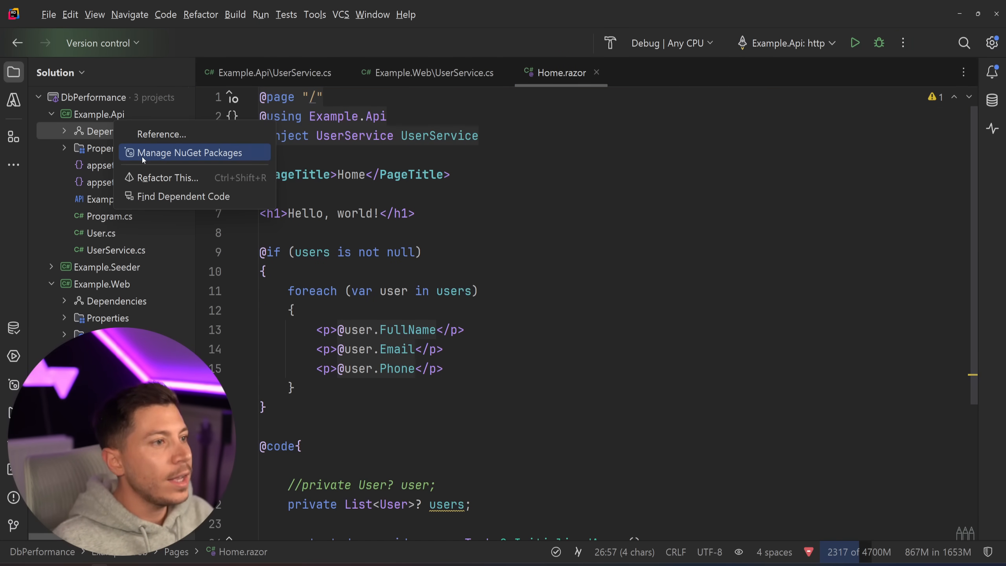
click(188, 152)
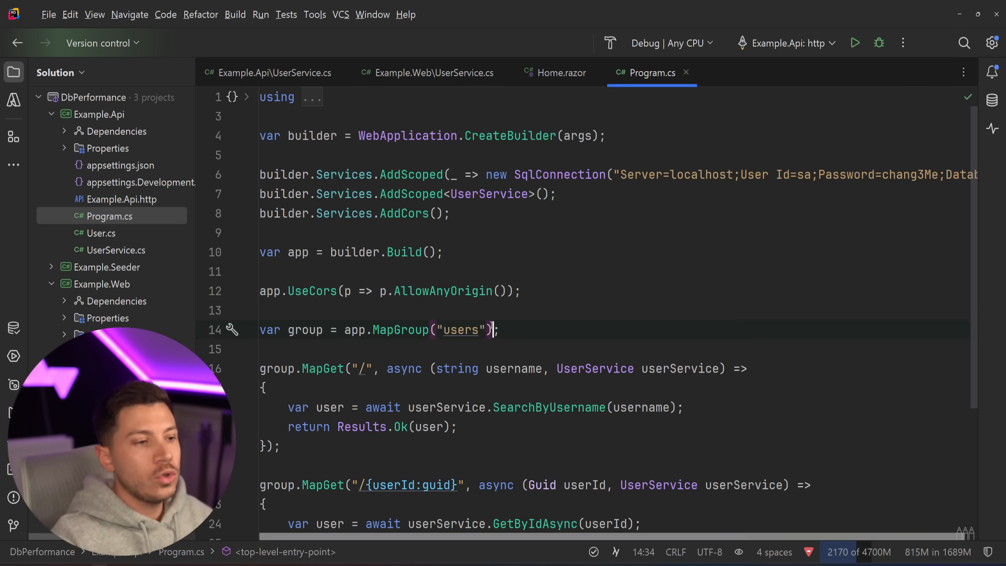
text(a)
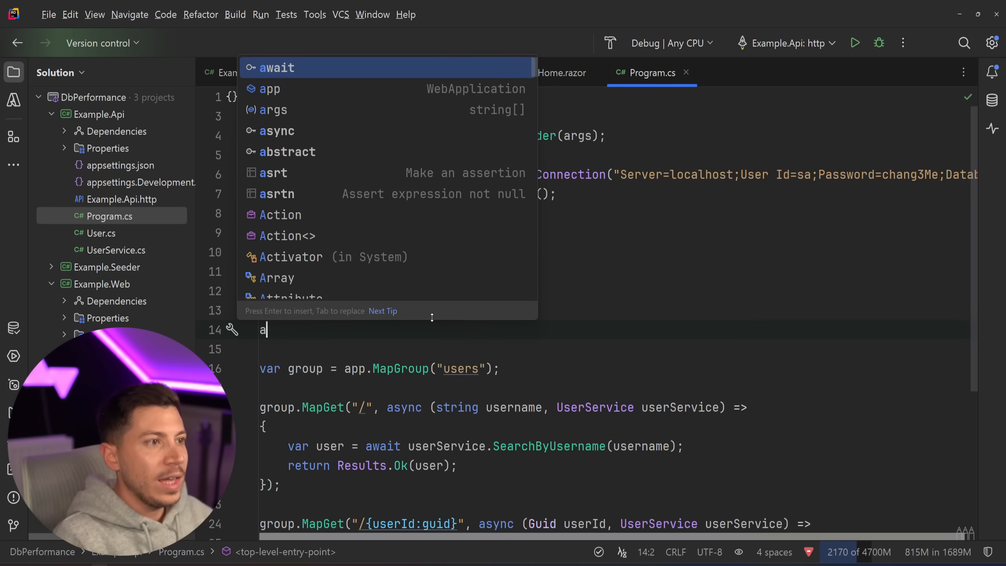
text(pp.UseD)
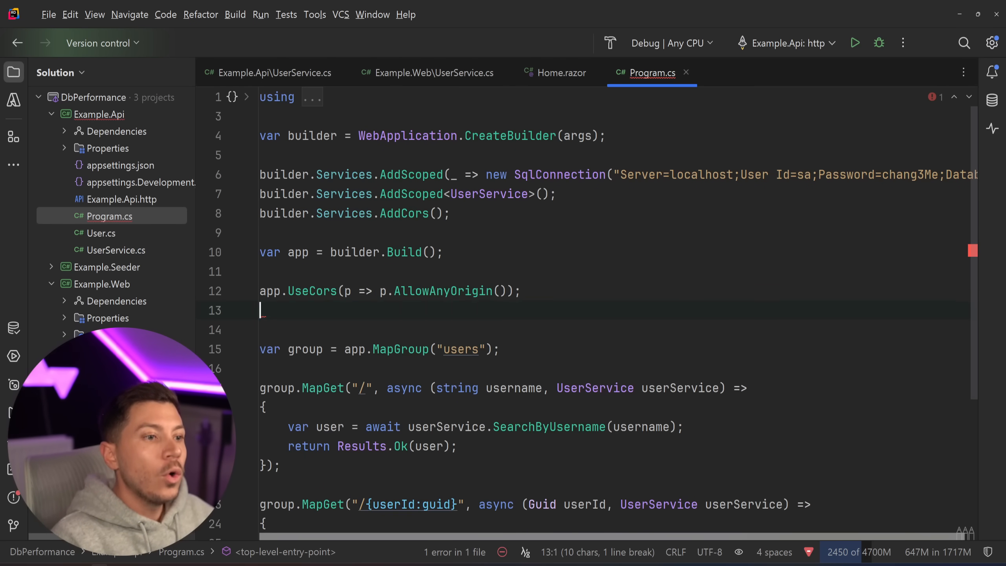
text(.UseDelta()
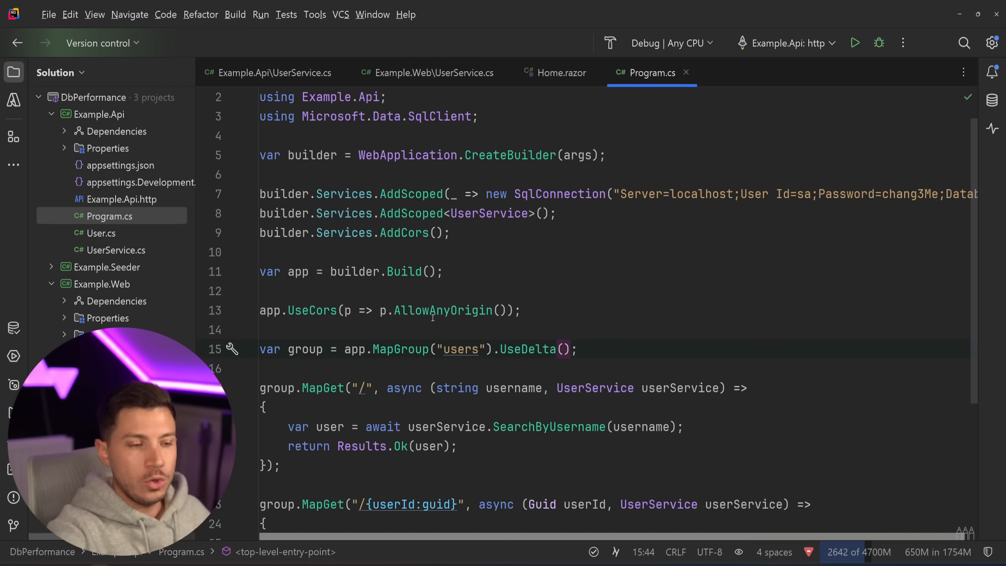
click(289, 368)
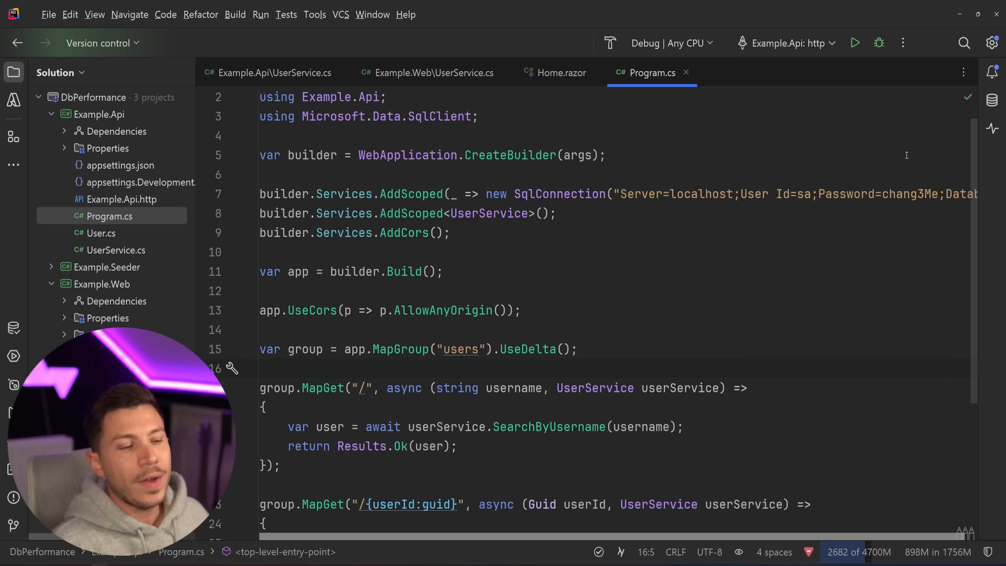
mouse_move(992, 100)
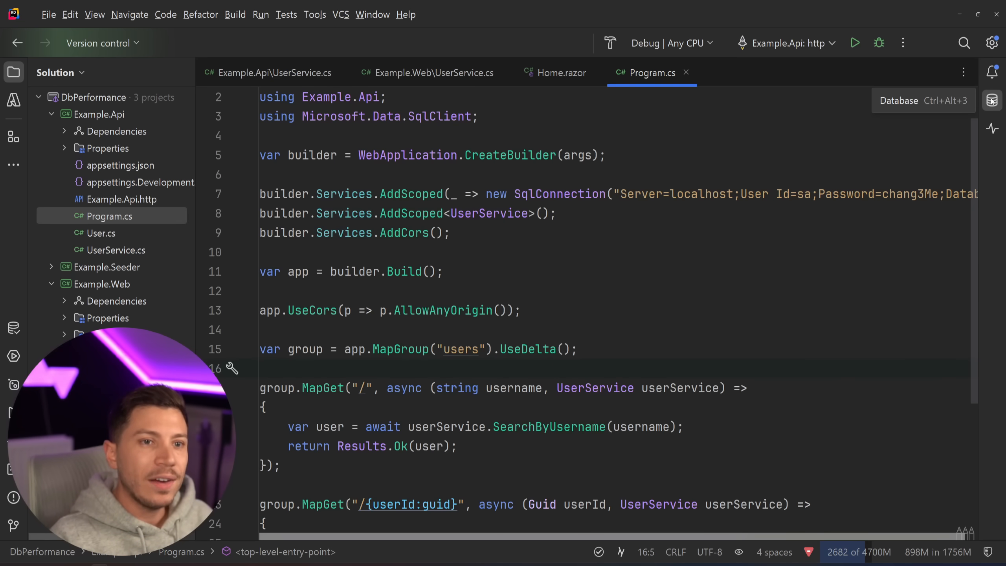
Name the new users column rowversion with rowversion data type, apply it, and open the table
click(991, 101)
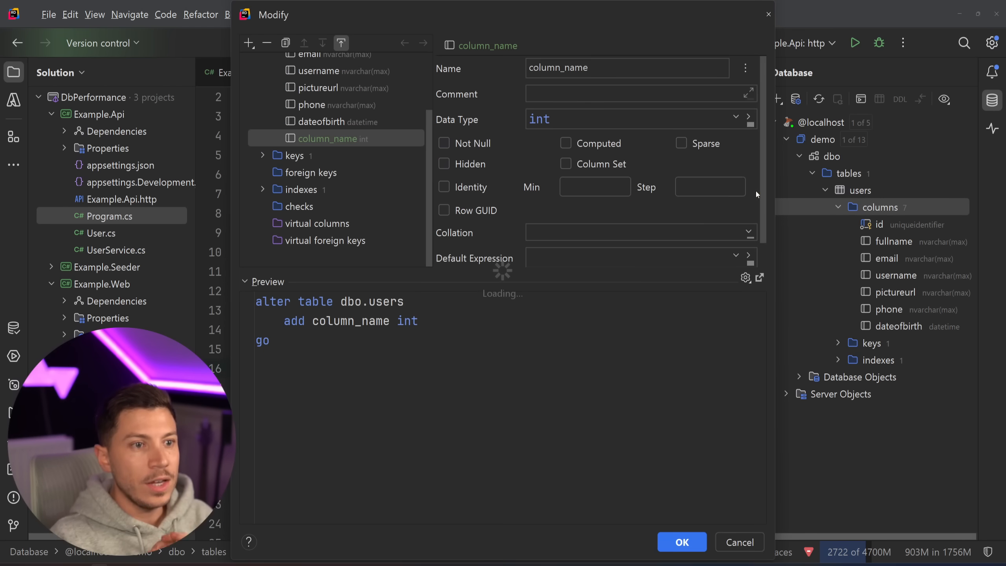
click(627, 68)
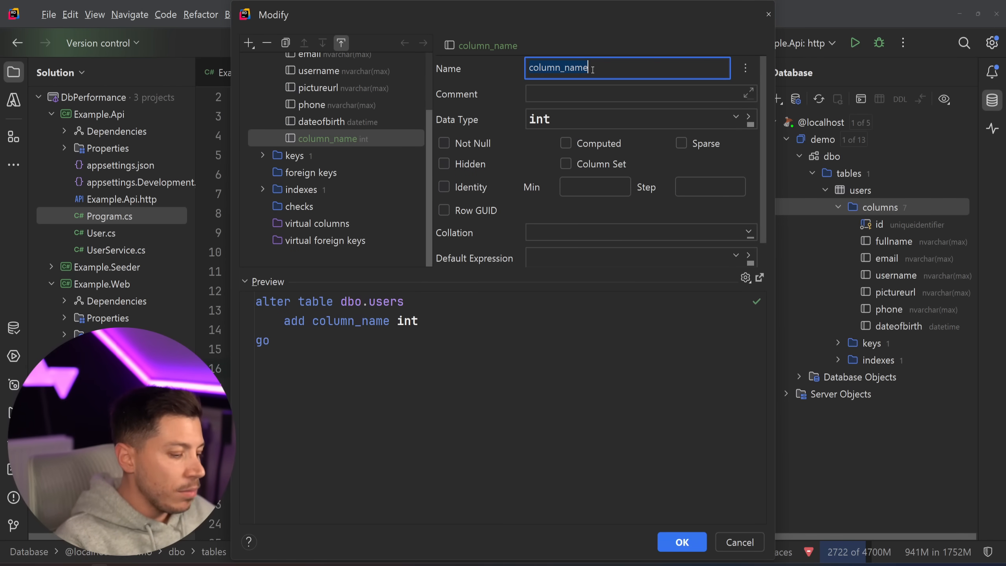
text(rowversiio)
click(641, 120)
text(rowversio)
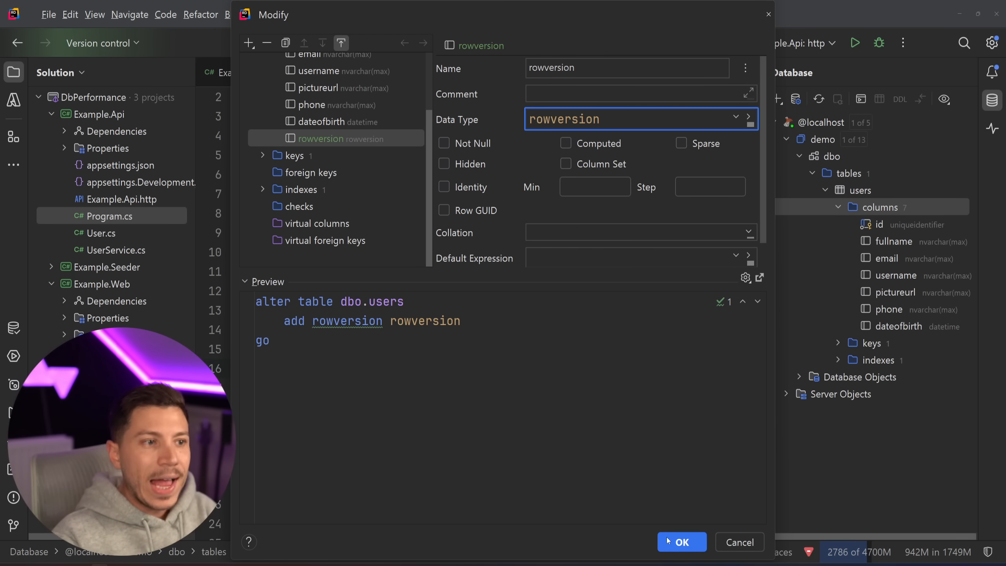
click(681, 542)
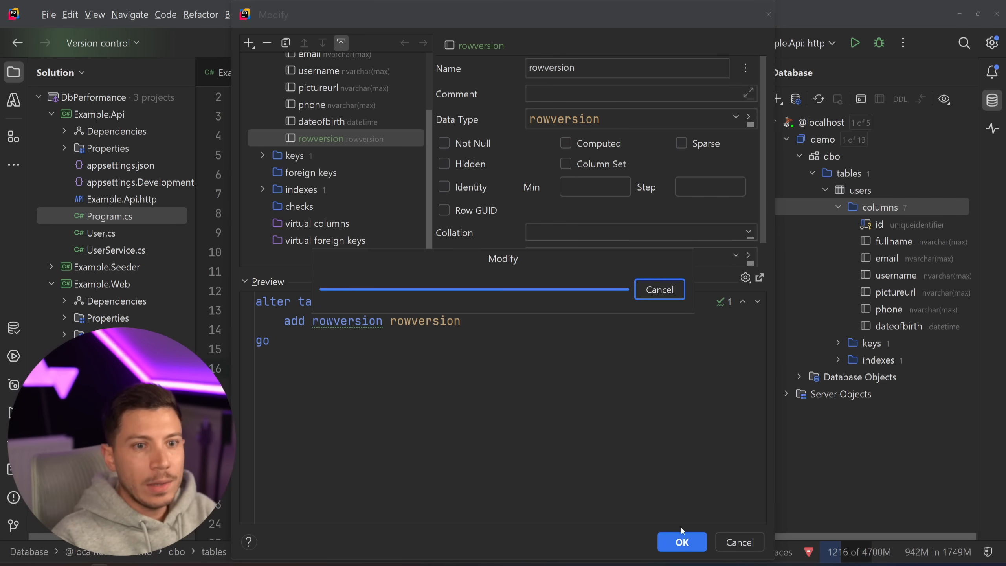
click(681, 541)
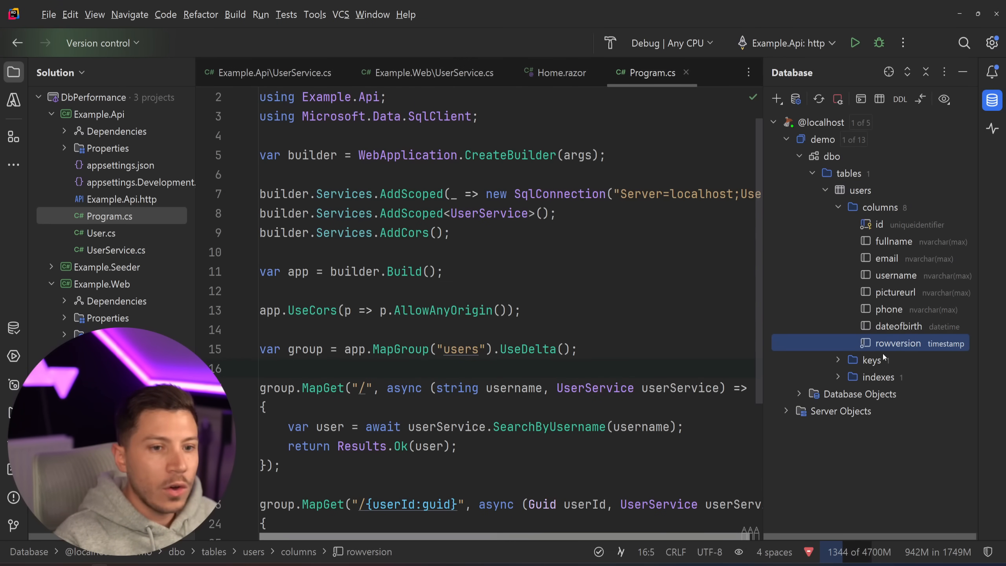
double_click(861, 189)
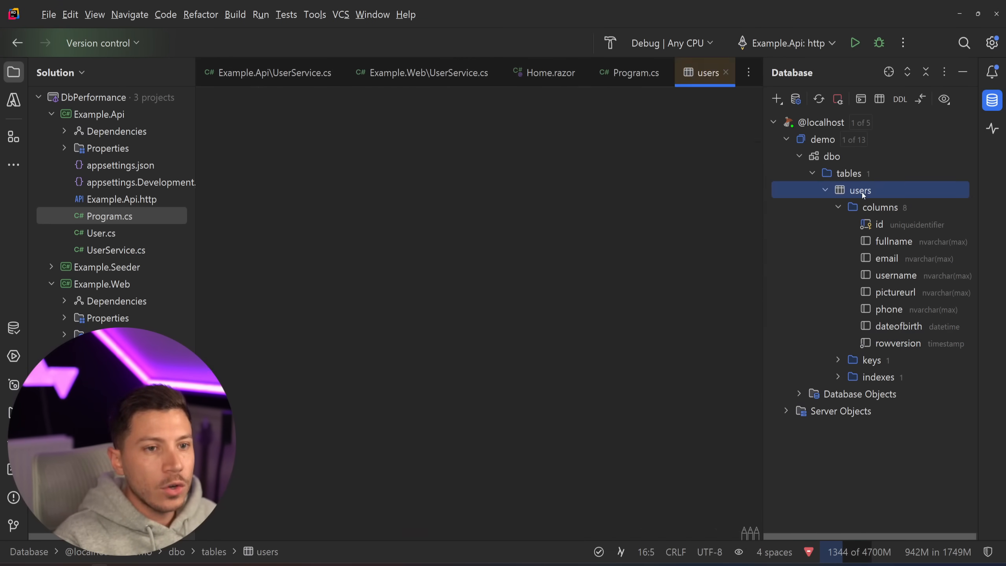
Load the users rows and scroll the grid to verify unique hex rowversion values
double_click(860, 190)
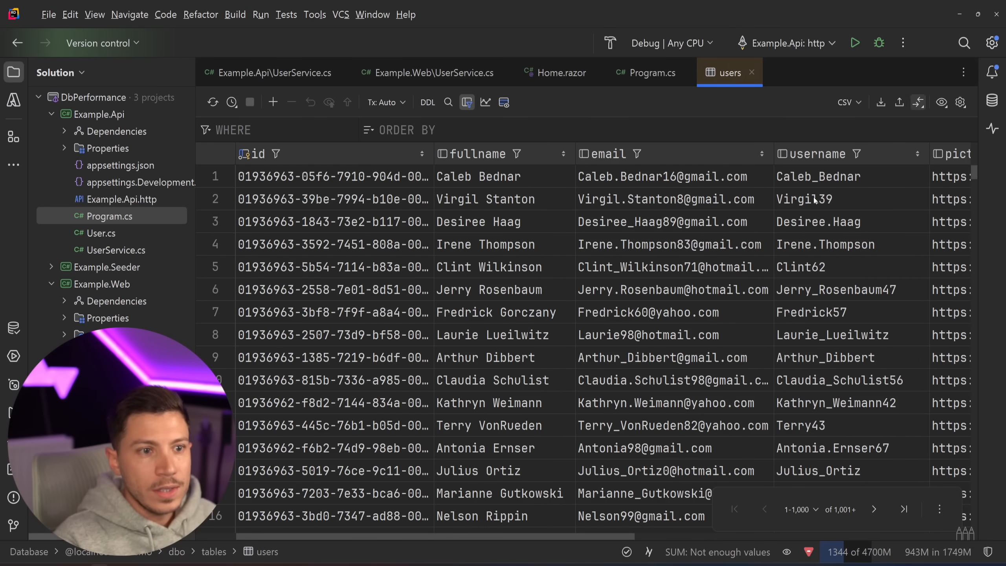
scroll(right, 3)
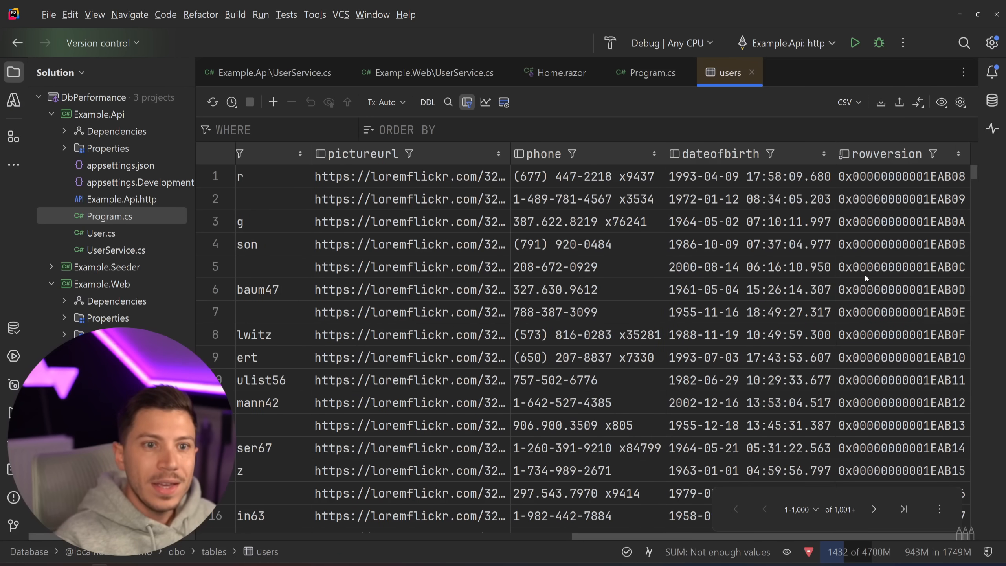
scroll(down, 3)
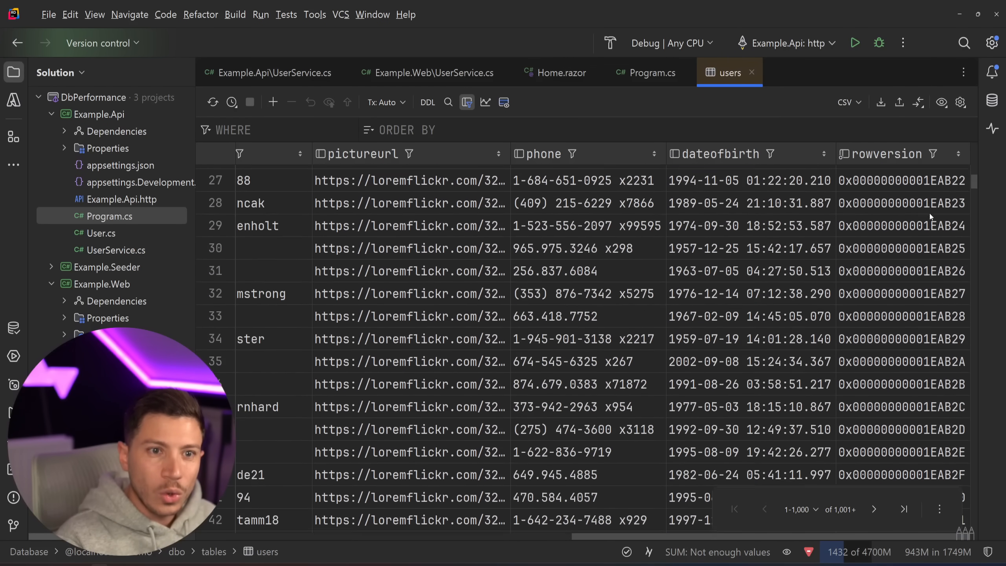
scroll(down, 3)
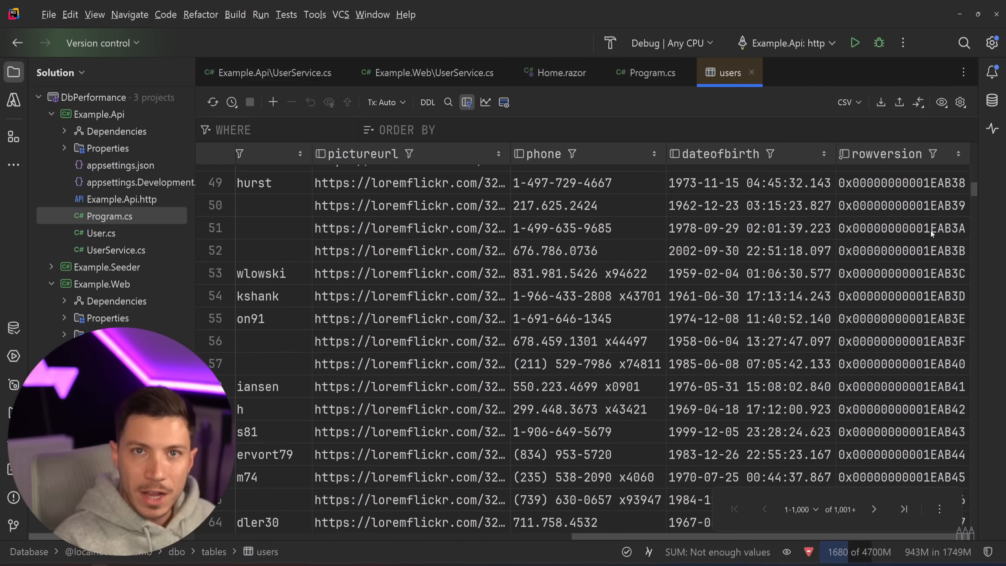
scroll(down, 3)
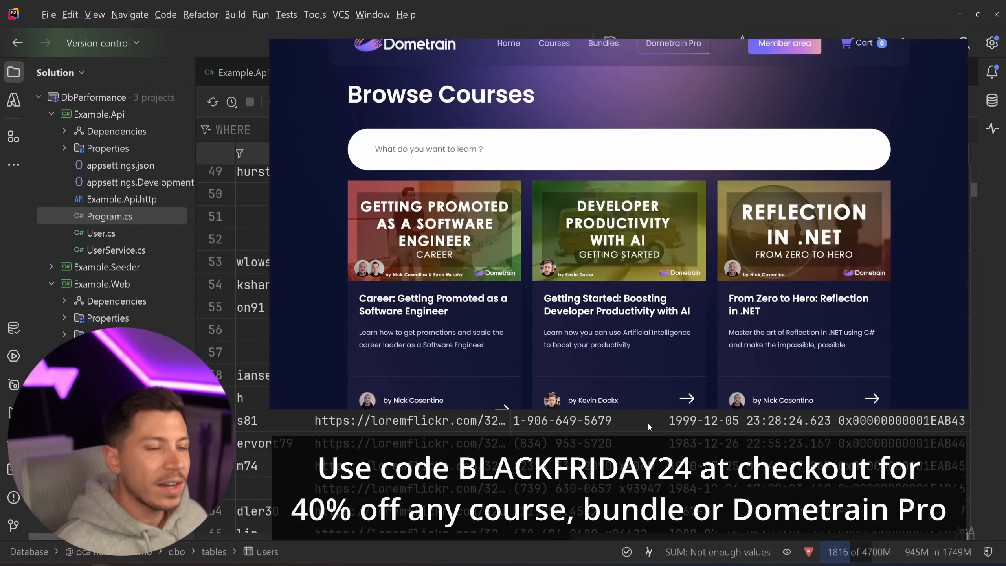
scroll(down, 3)
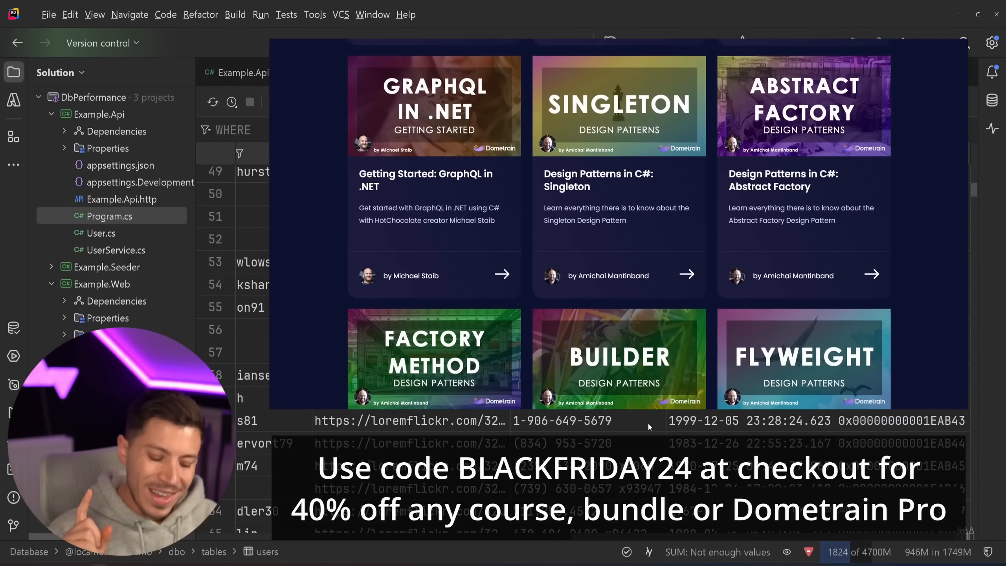
scroll(down, 3)
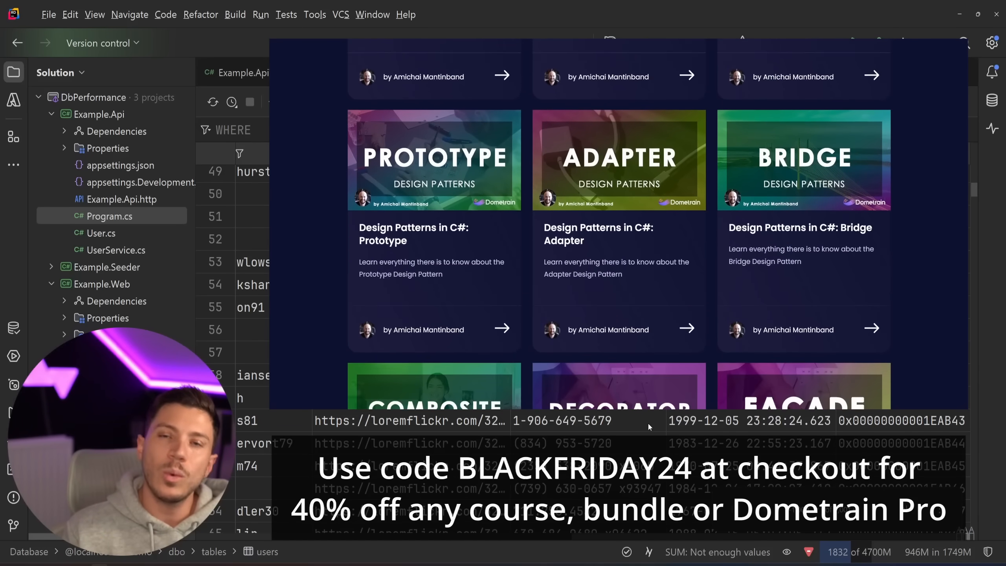
scroll(down, 3)
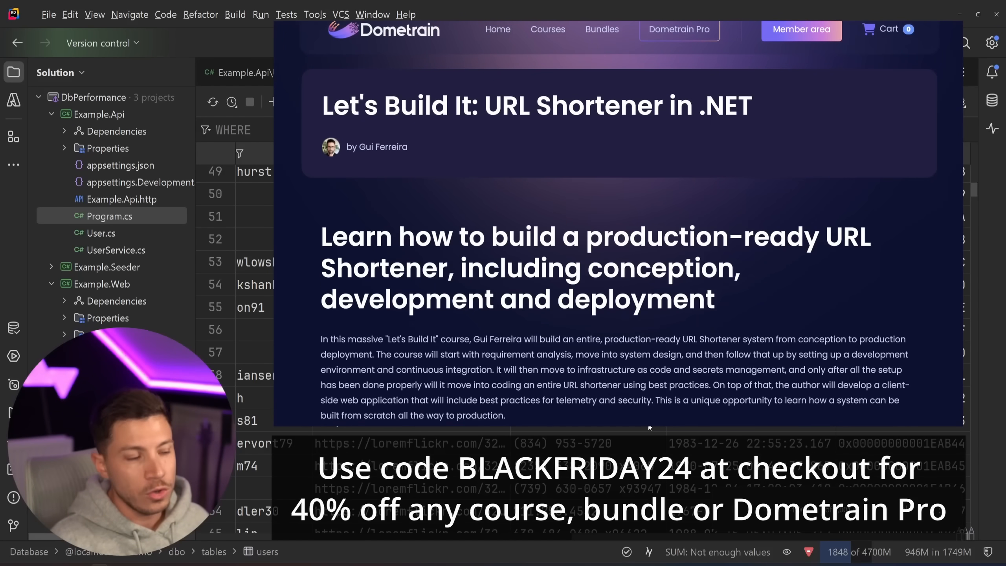
scroll(down, 3)
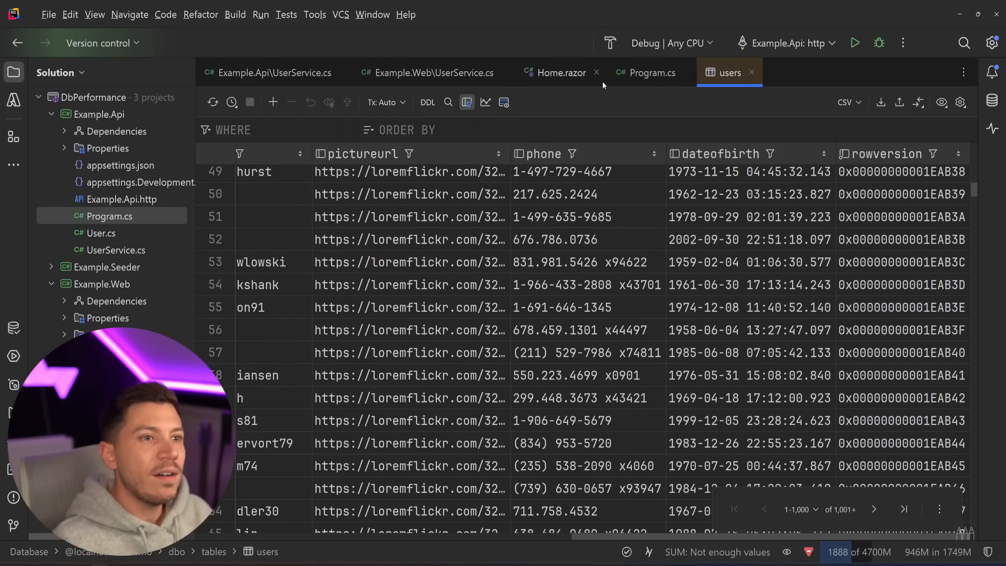
Switch to the Program.cs tab and launch Example.Api under the debugger
click(651, 72)
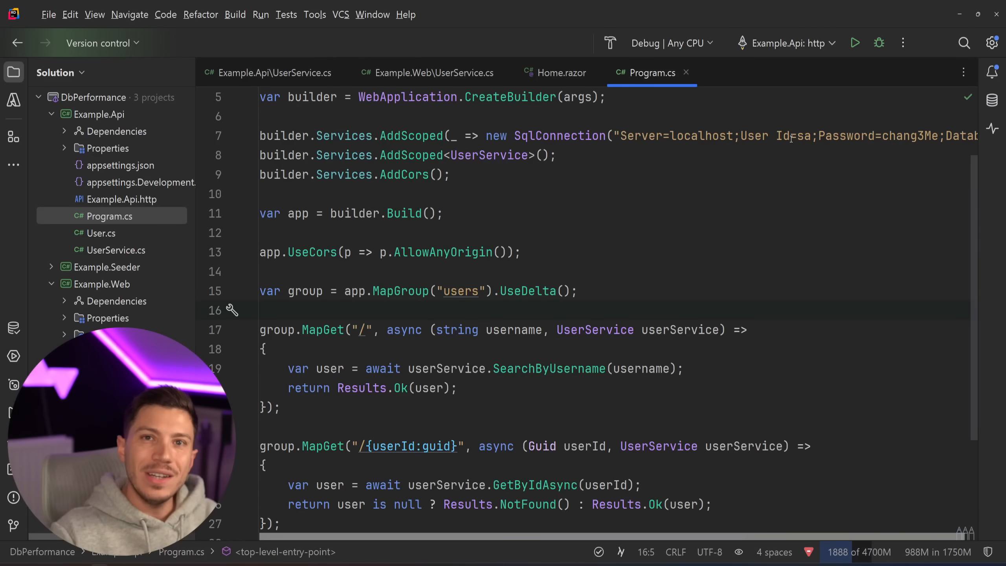
click(878, 43)
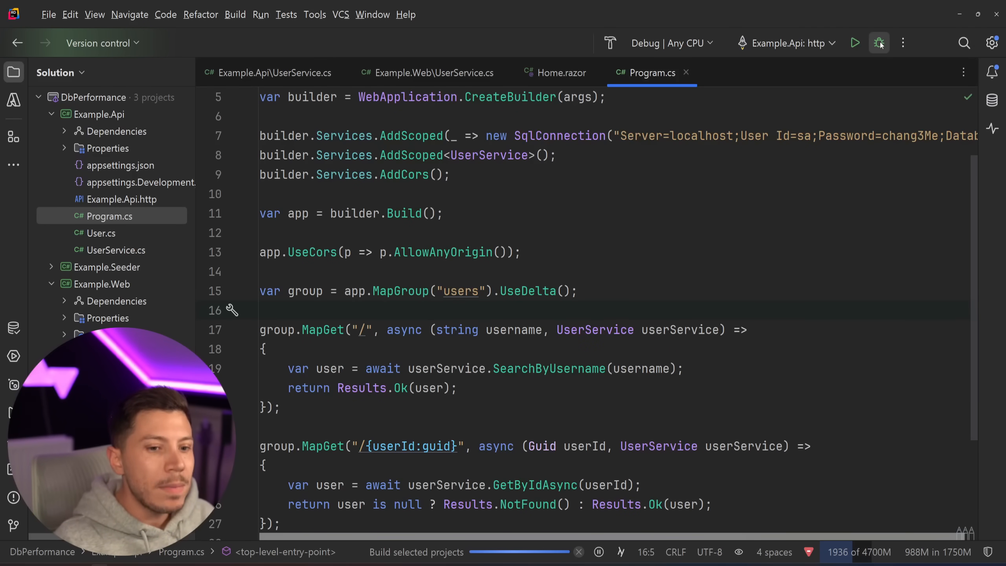
click(878, 43)
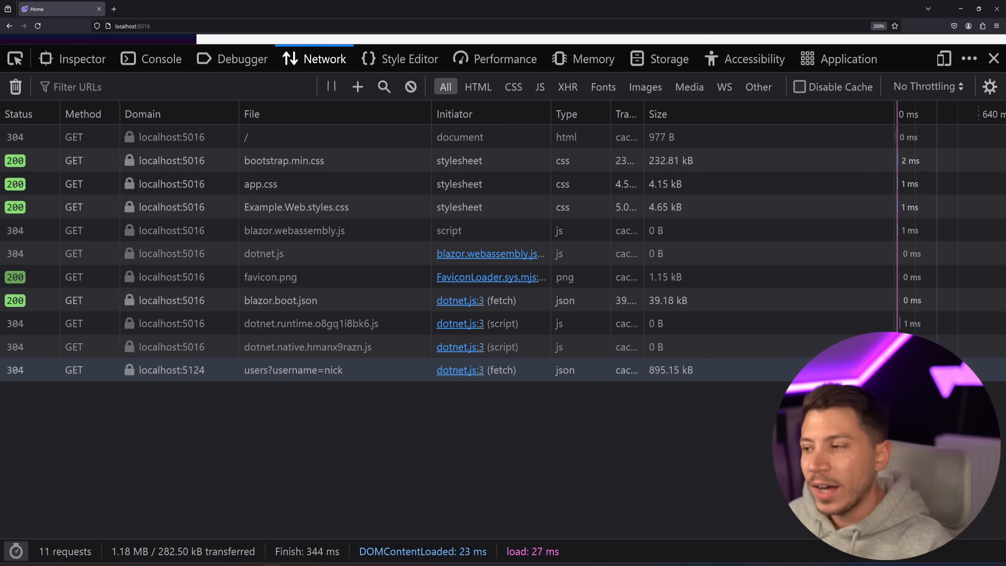
mouse_move(50, 379)
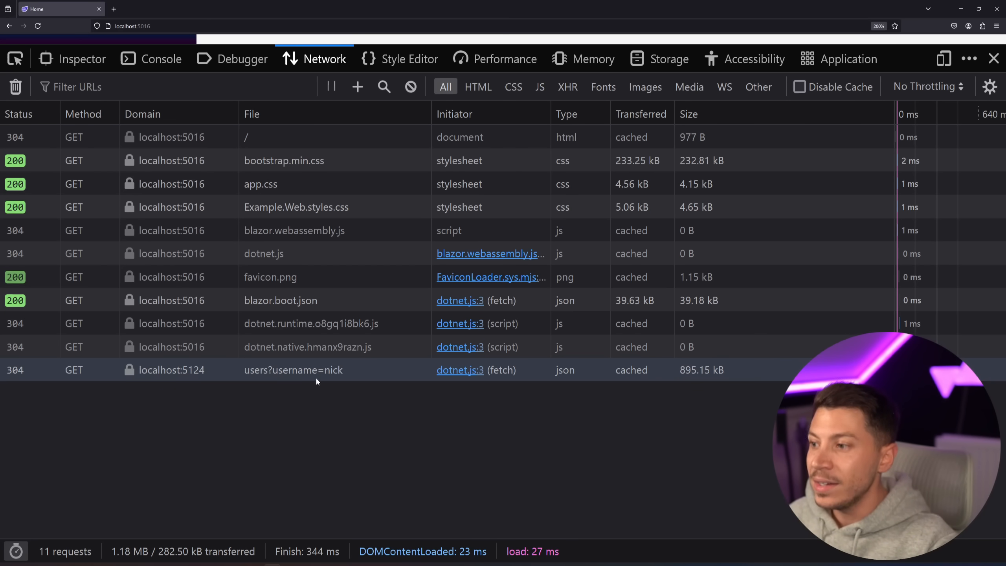
Select the users?username=nick request and confirm the 304 ETag matches If-None-Match
click(296, 369)
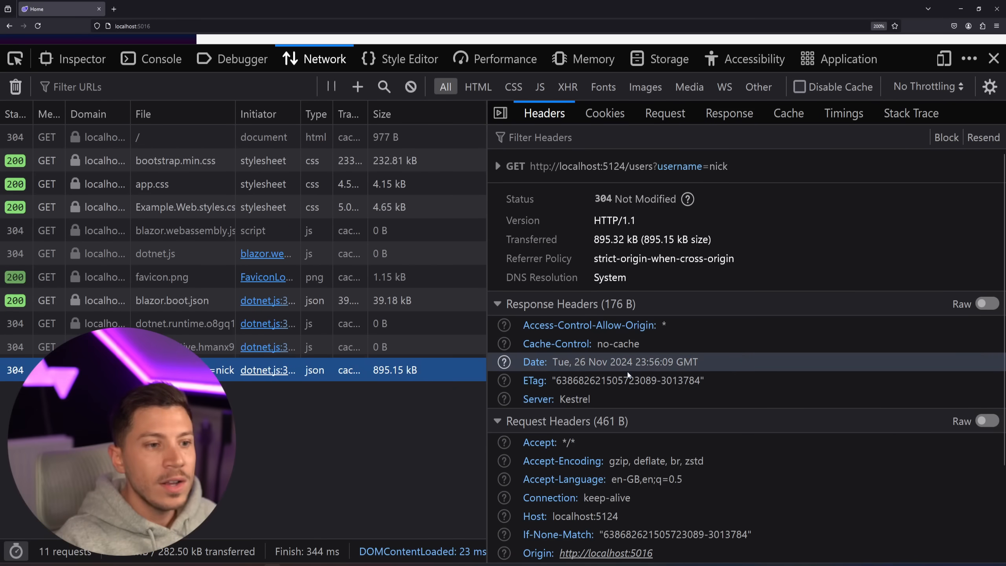
scroll(down, 3)
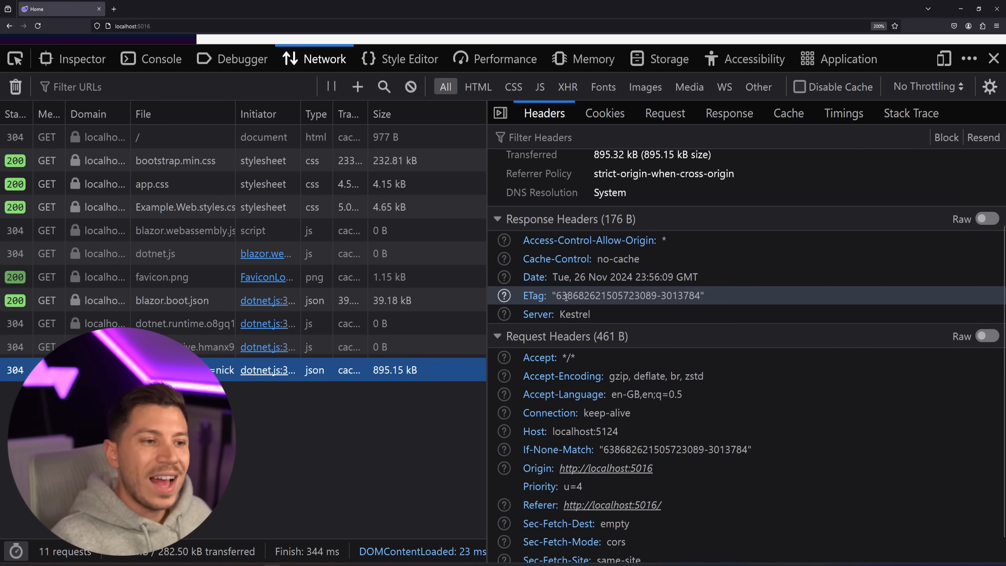
double_click(625, 295)
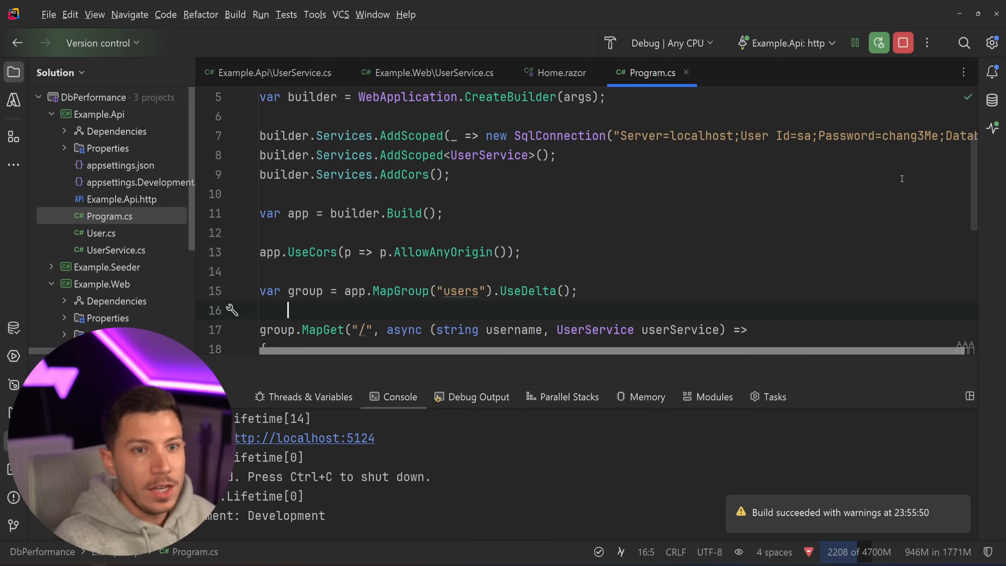
Open the users table data and scroll sideways through its last rows ending at 1000000
double_click(859, 190)
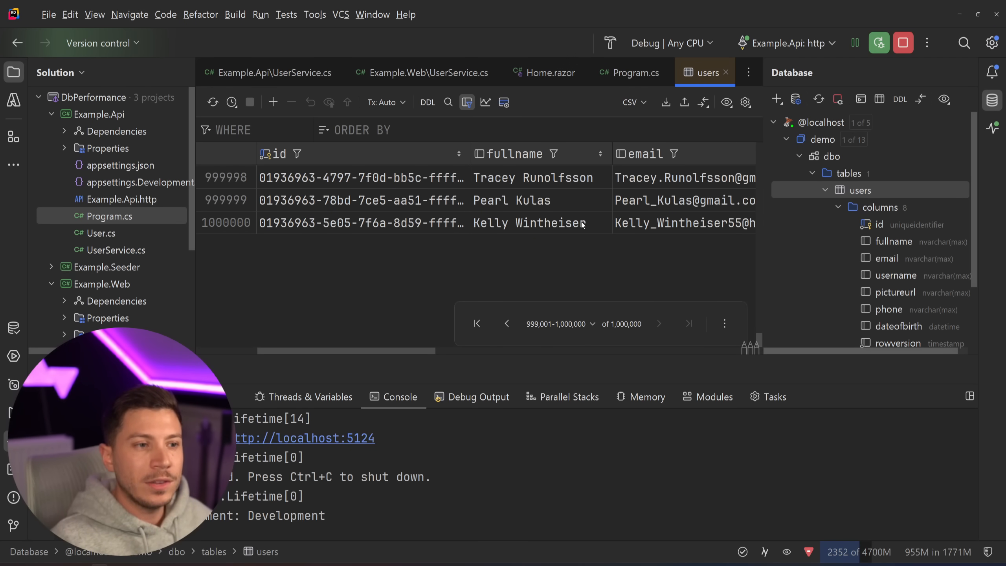
scroll(right, 3)
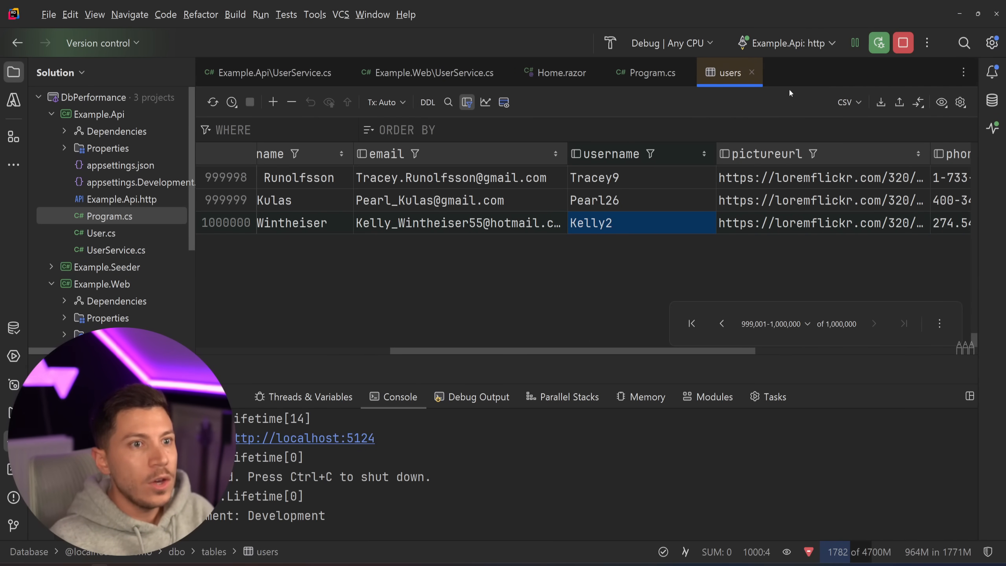
Return to Program.cs and comment out .UseDelta() on the MapGroup("users") line
click(652, 72)
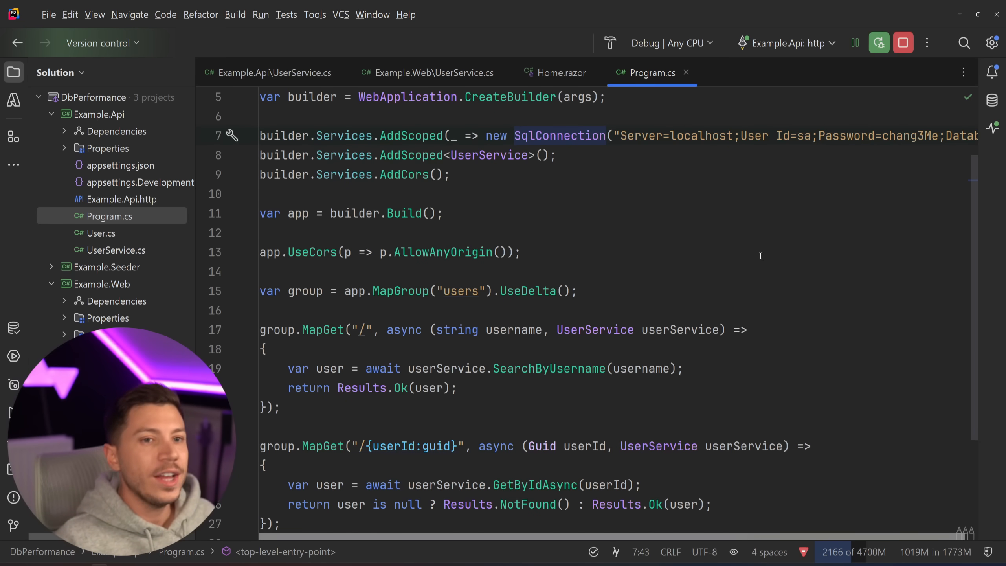
mouse_move(811, 203)
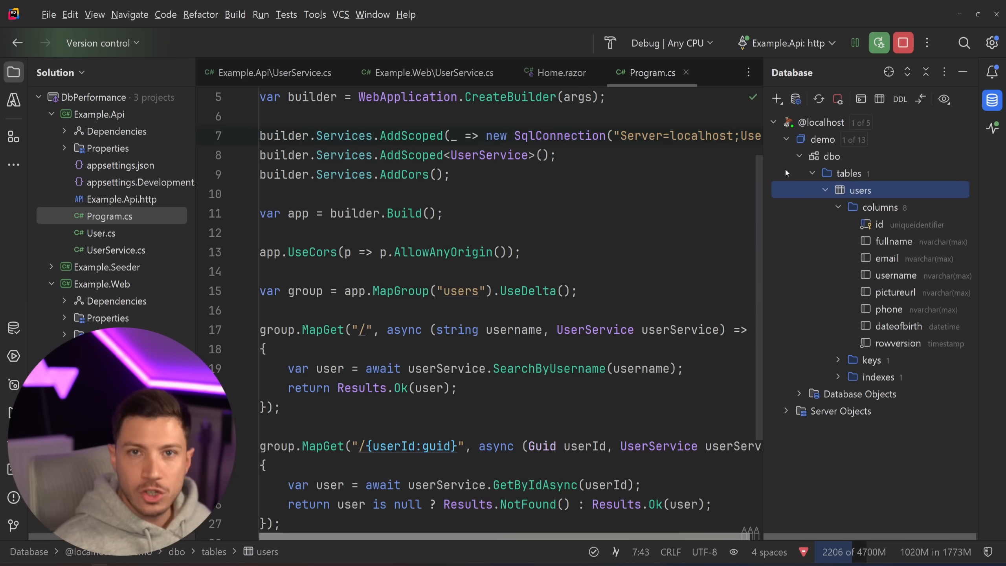
mouse_move(776, 99)
text(;//)
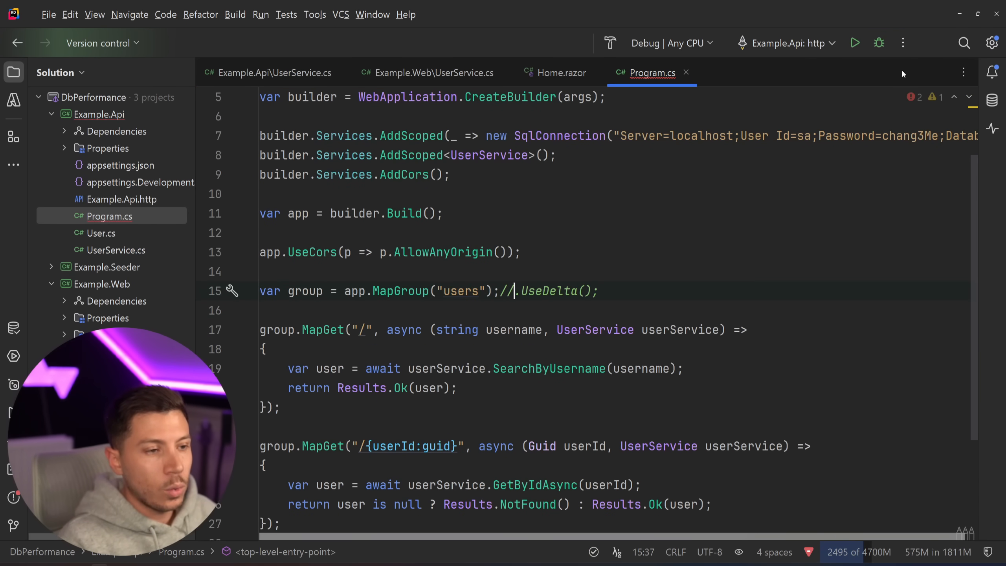
Add app.UseDelta(shouldExecute: context => context.Request.Path.ToString().Contains("users")) above the group line
text(app)
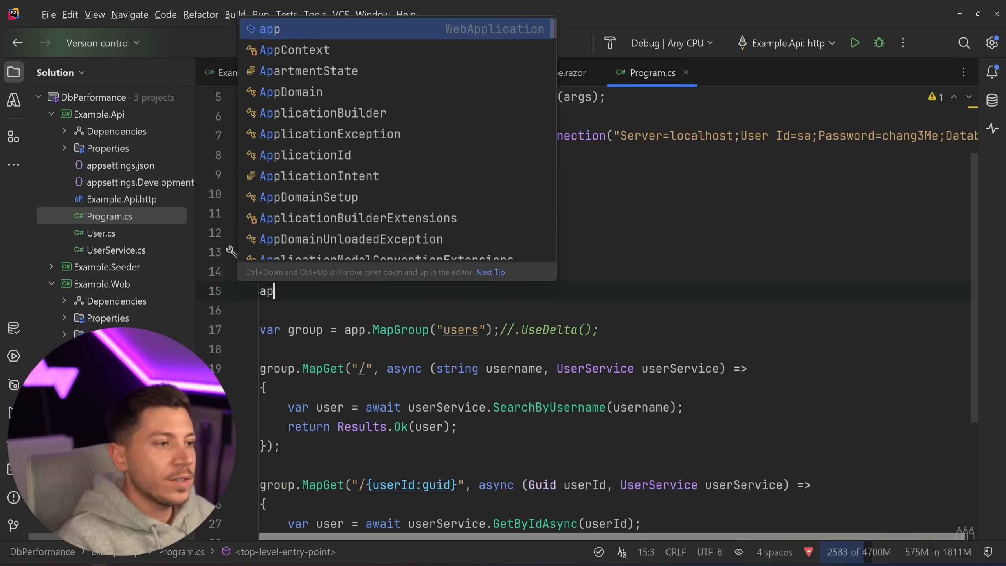
text(.UseDelta()
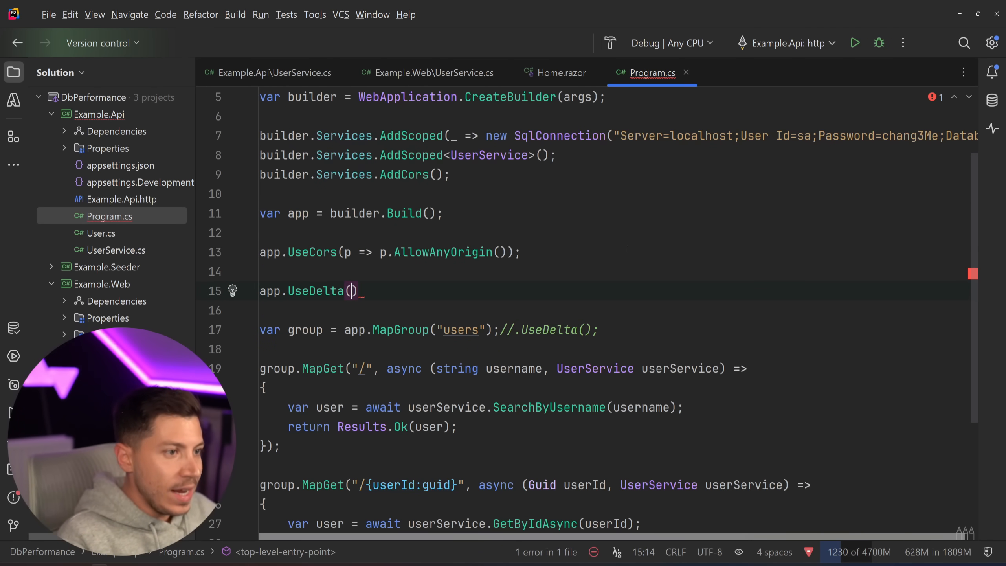
text(shouldExecute: context =>)
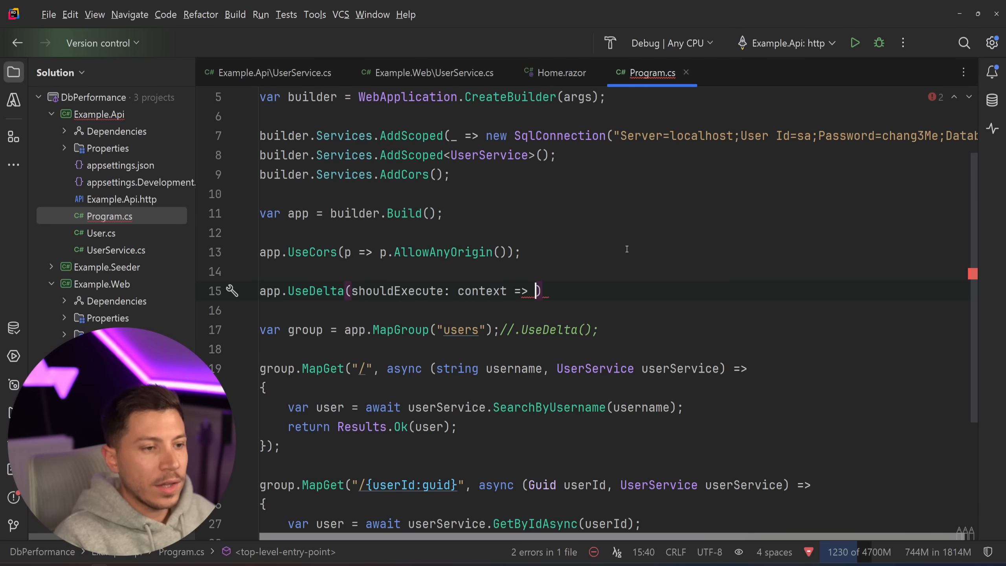
text(context.)
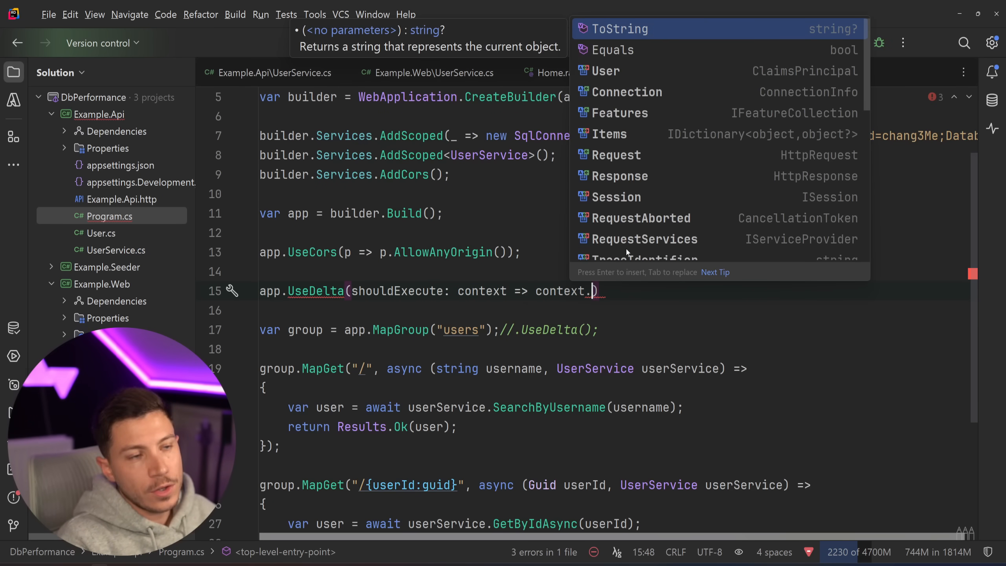
text(Request.Path.ToString()
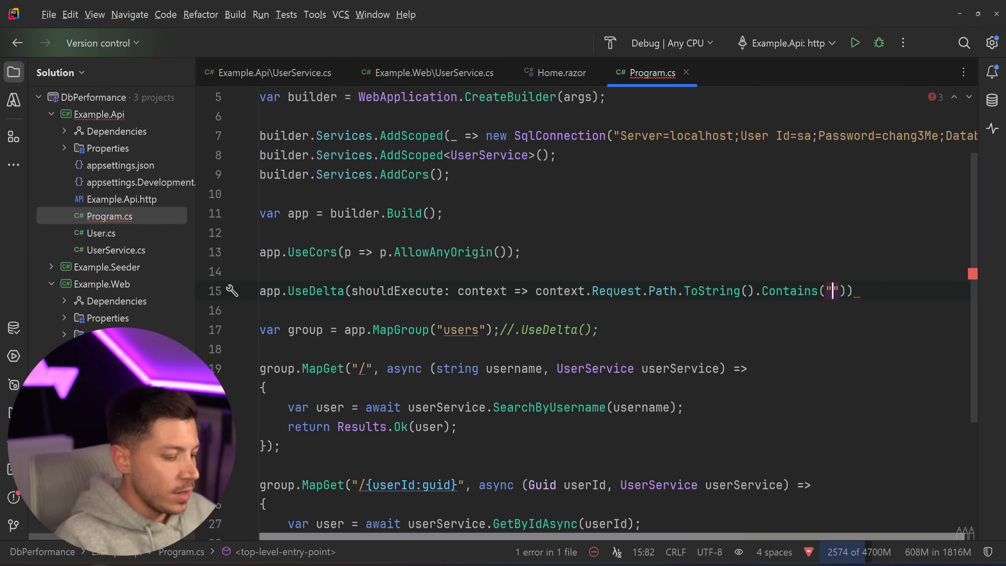
text(users)
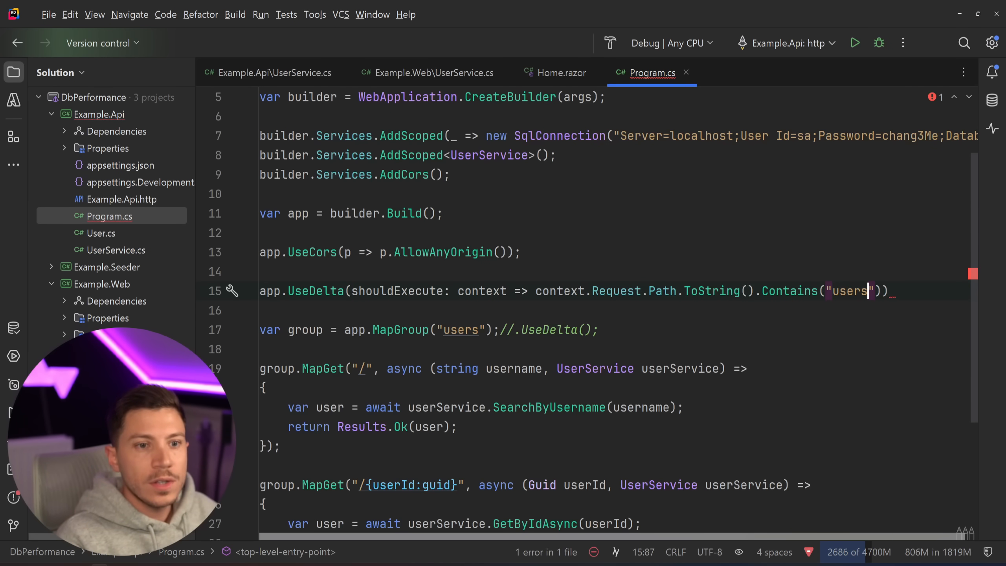
text(;)
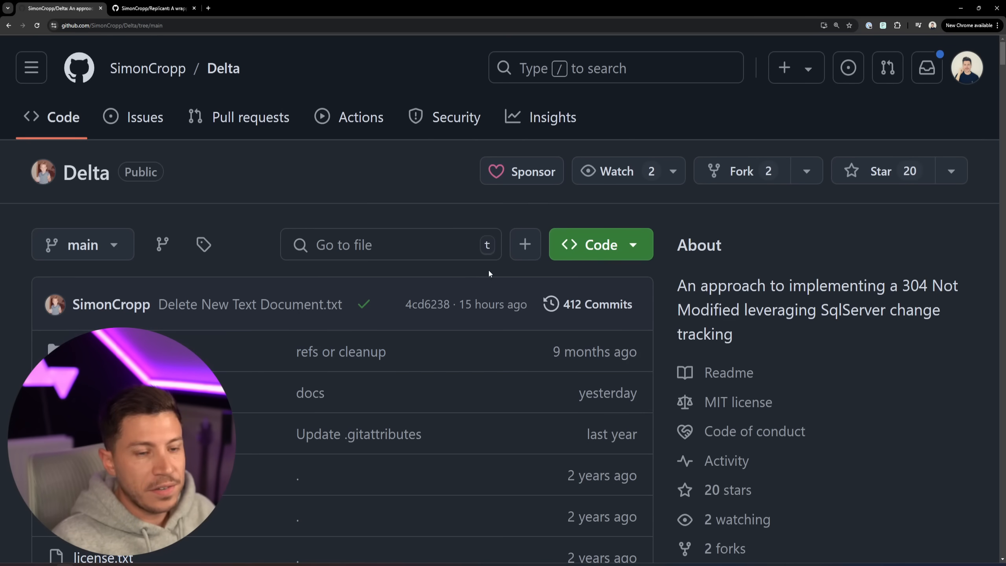
scroll(down, 3)
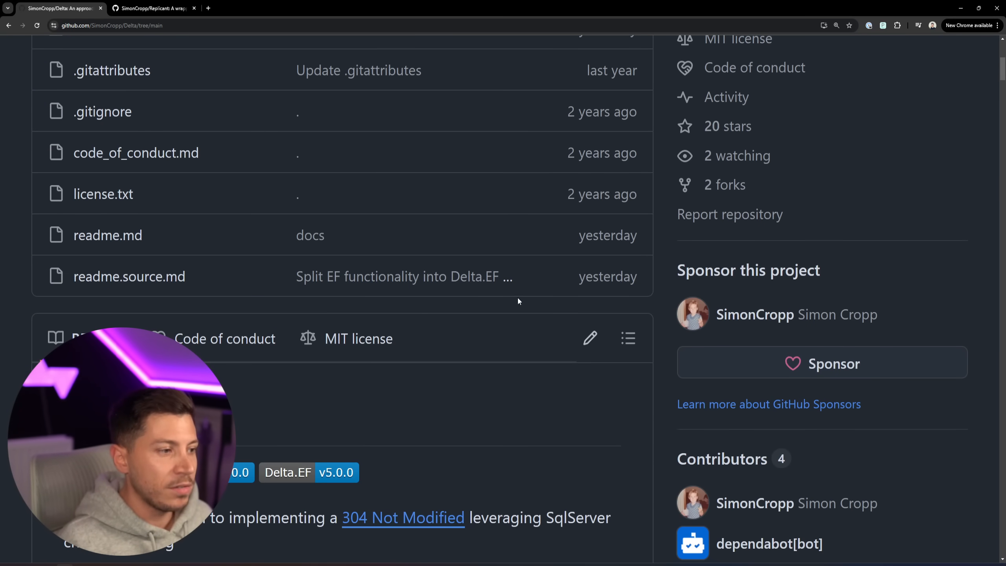
scroll(down, 3)
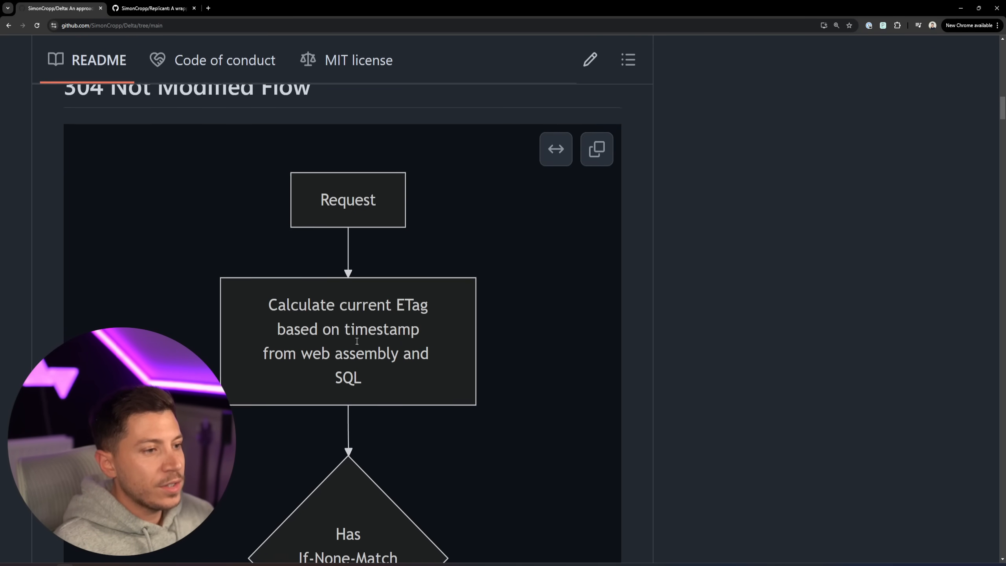
scroll(down, 3)
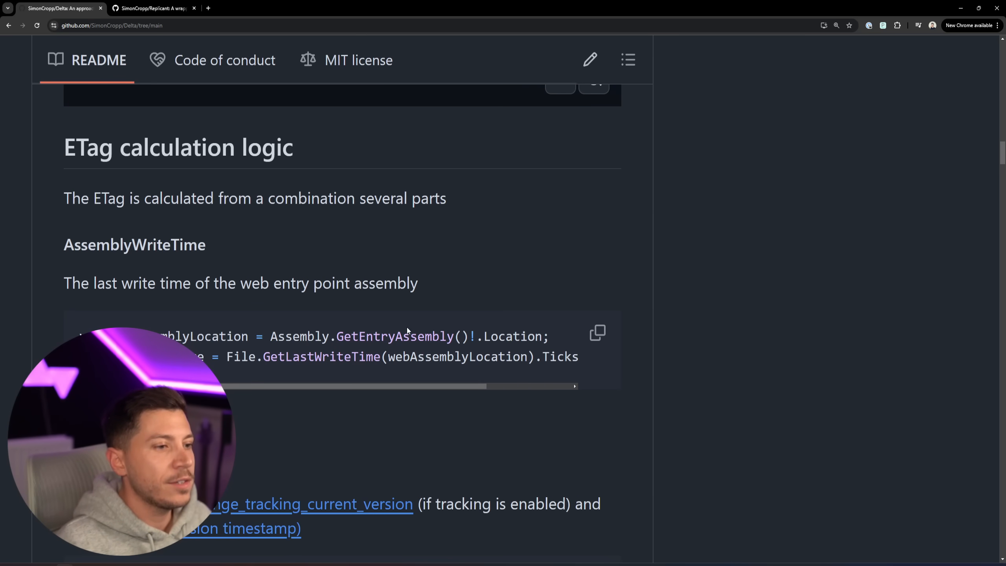
scroll(down, 3)
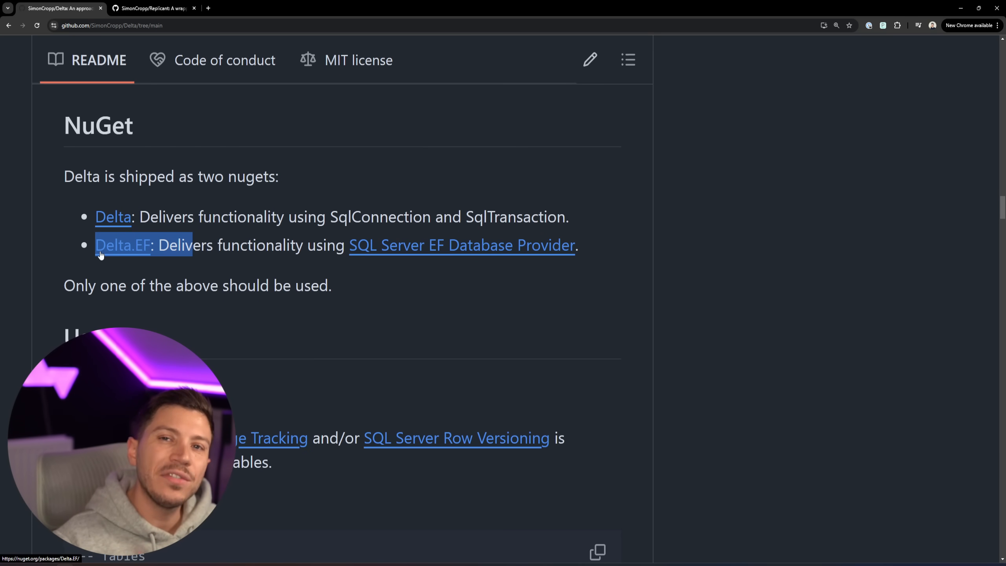
scroll(down, 3)
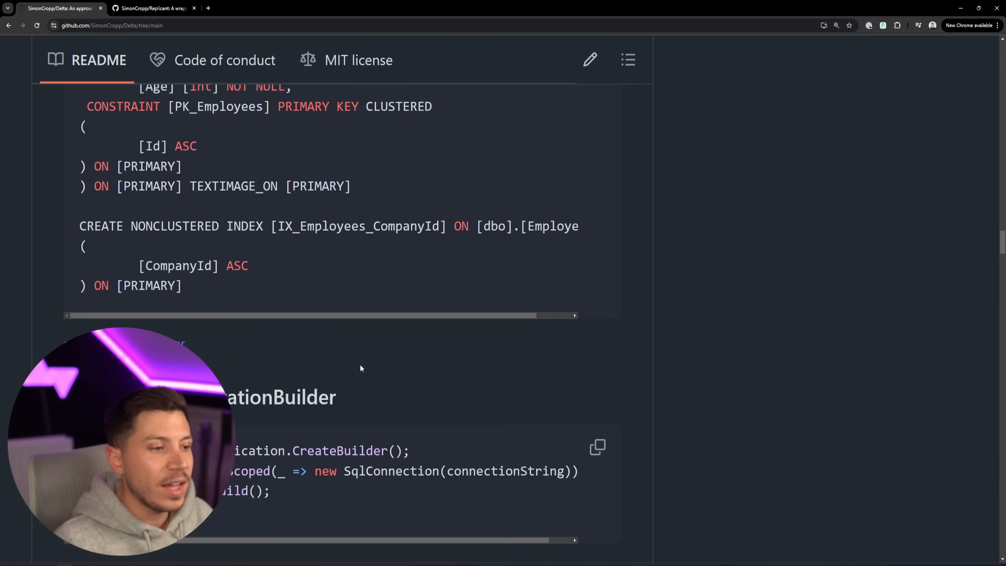
scroll(down, 3)
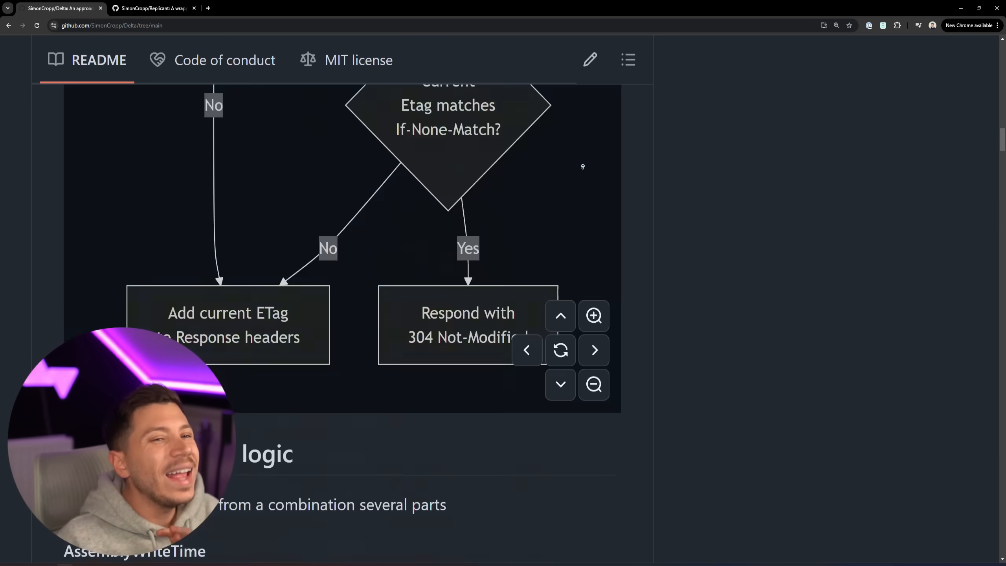
scroll(up, 3)
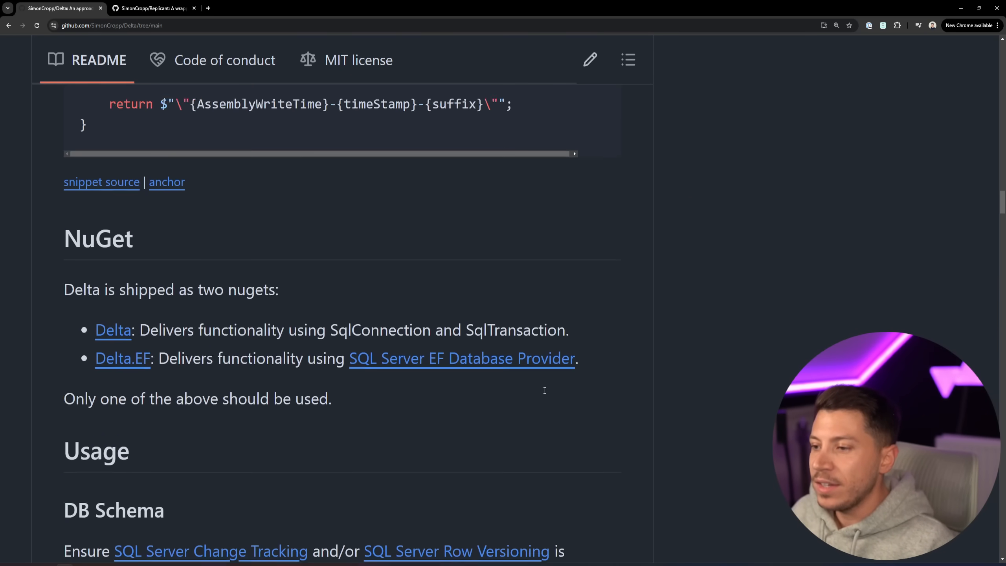
scroll(down, 3)
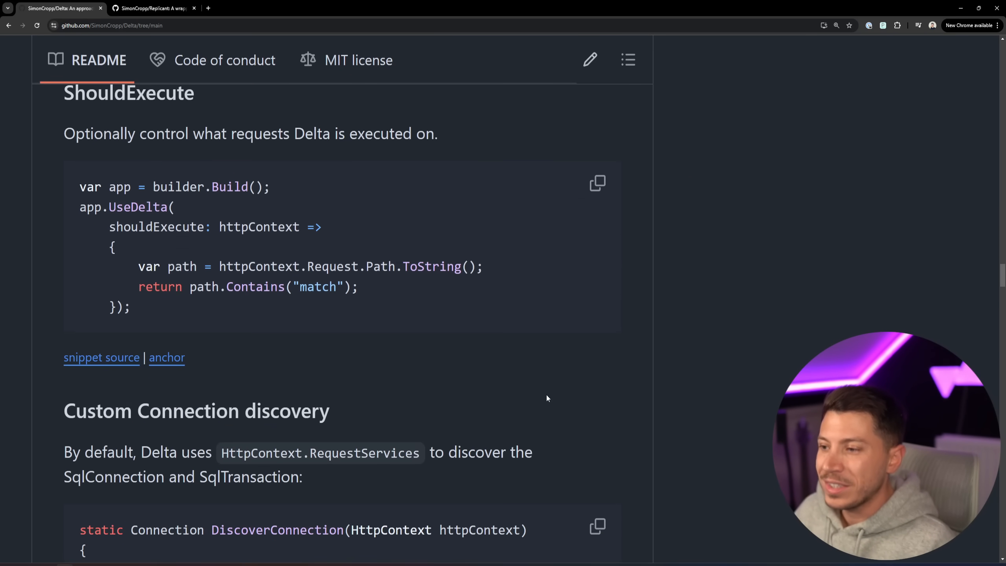
scroll(down, 3)
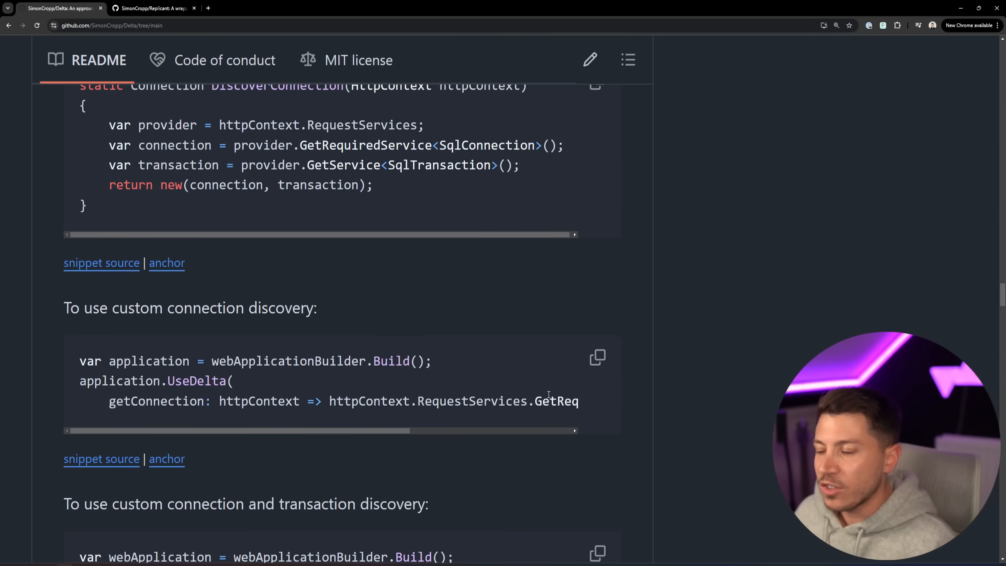
scroll(down, 3)
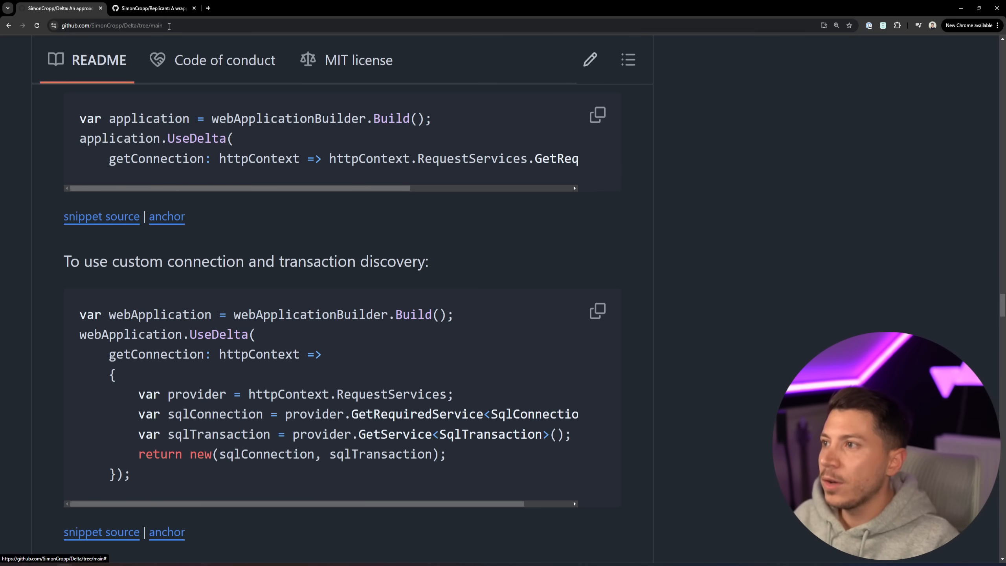
Switch to the SimonCropp/Replicant repository and scroll its README to the Usage section
click(153, 8)
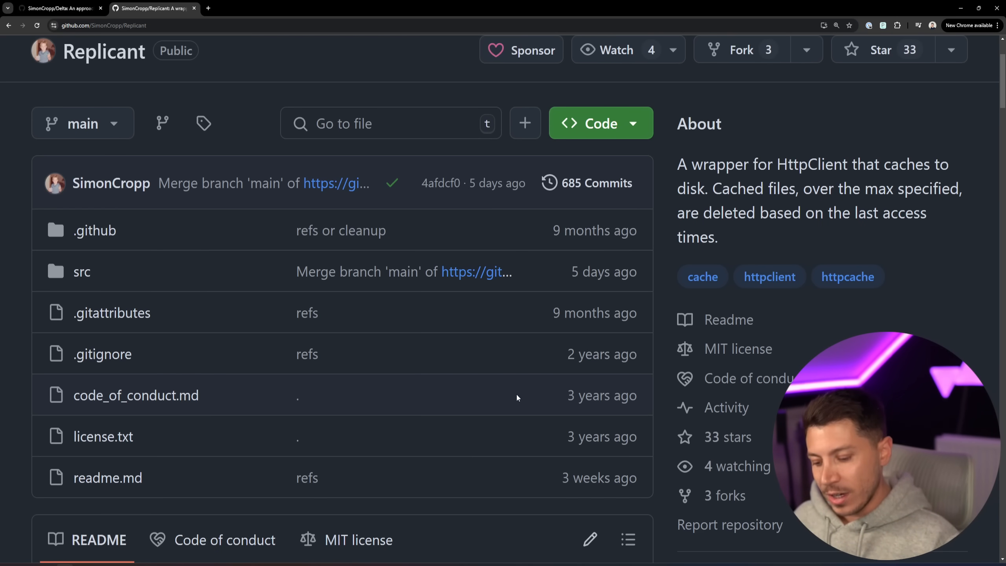
scroll(down, 3)
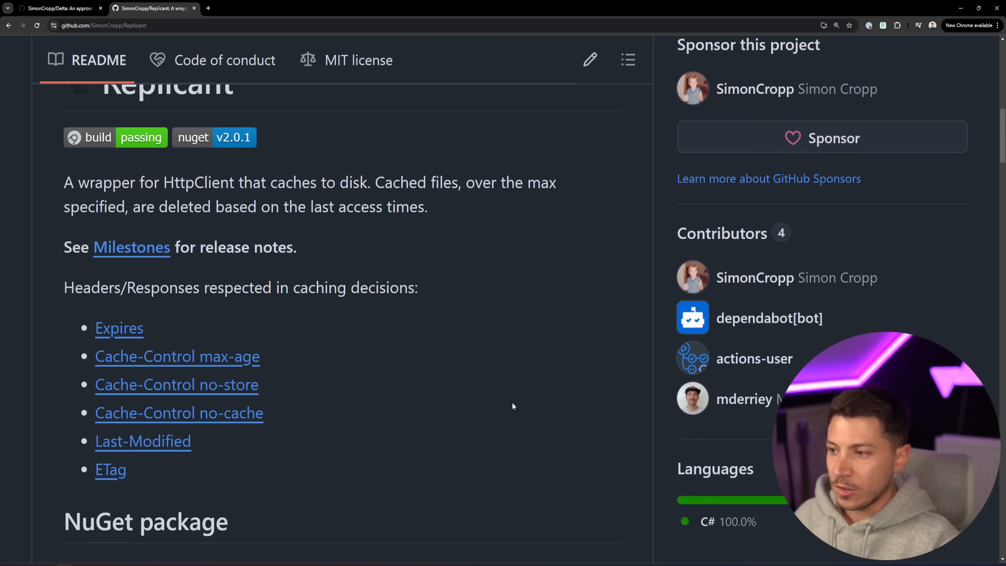
scroll(down, 3)
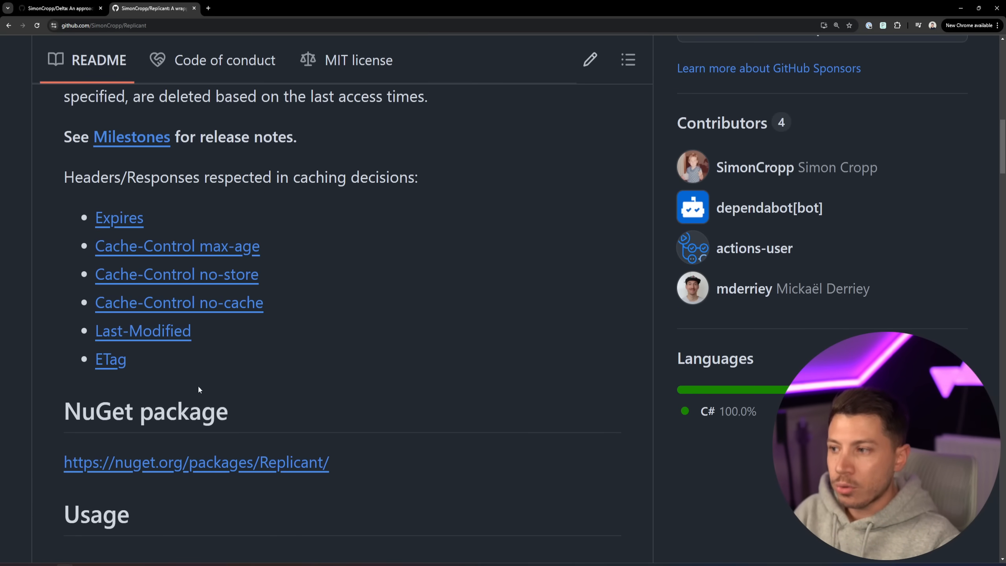
scroll(down, 3)
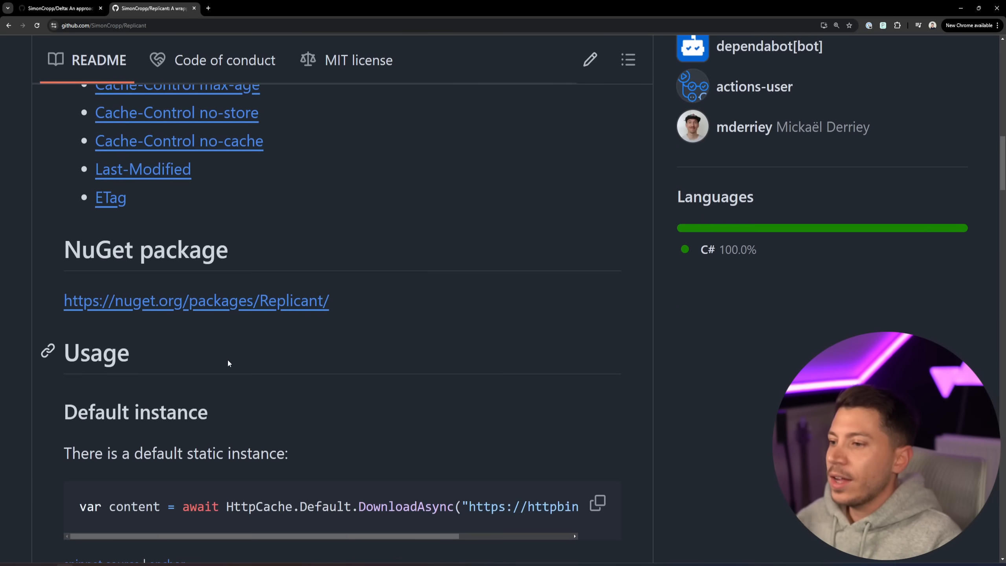
scroll(down, 3)
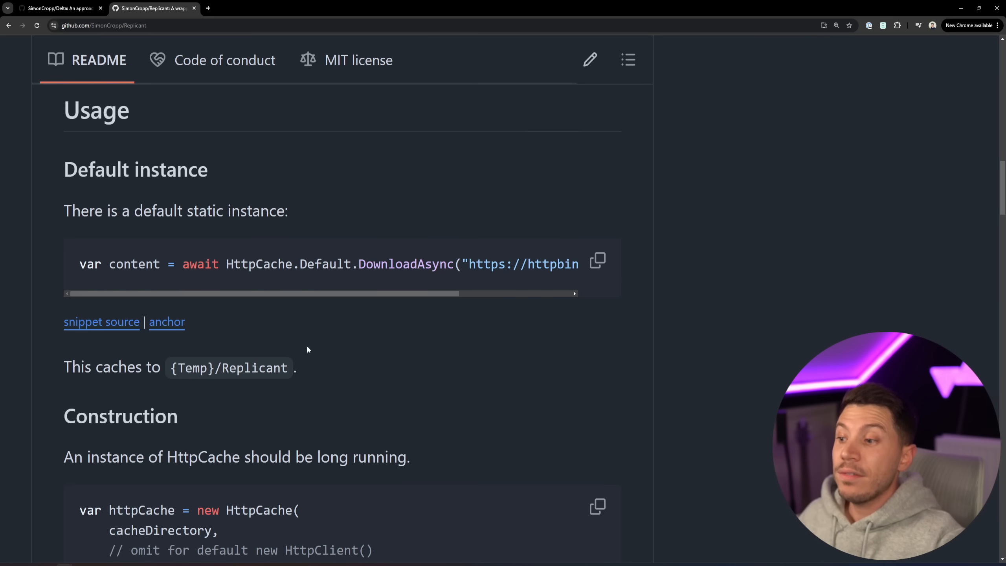